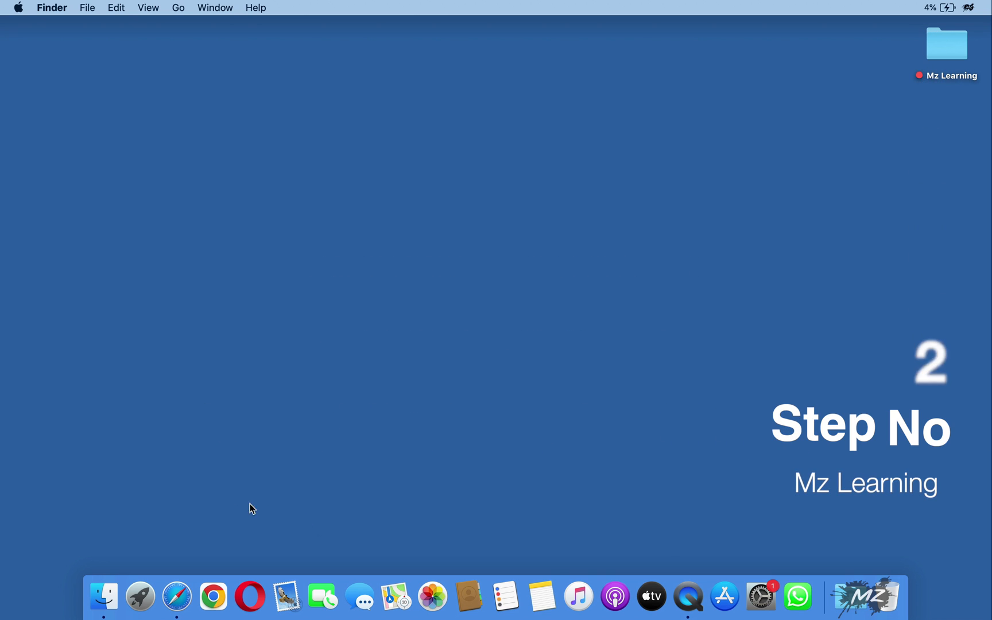
- Open the macOS Ventura 13 download page in the web browser
click(177, 596)
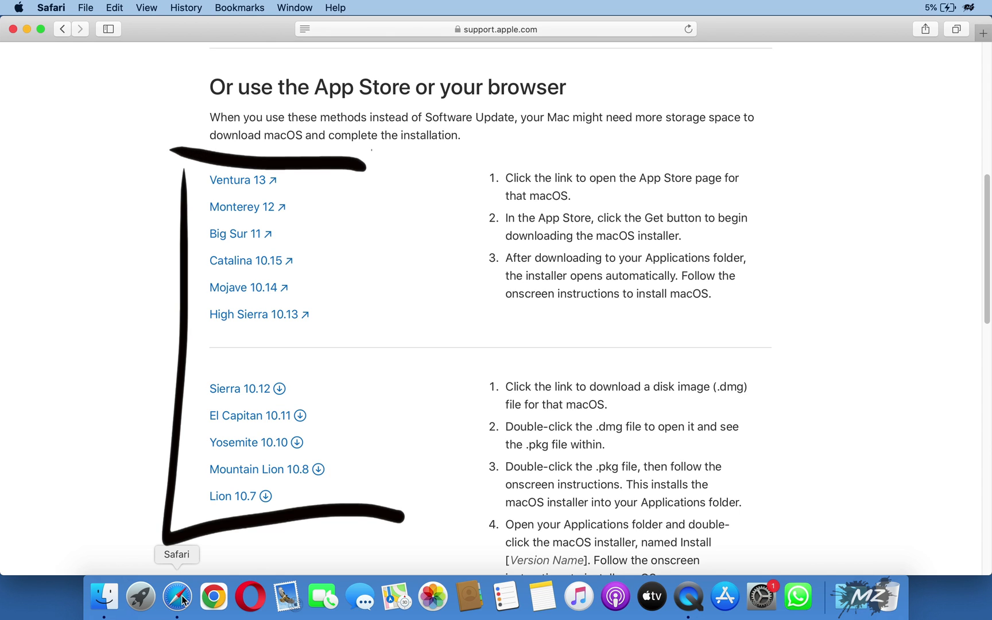
drag(370, 149, 392, 570)
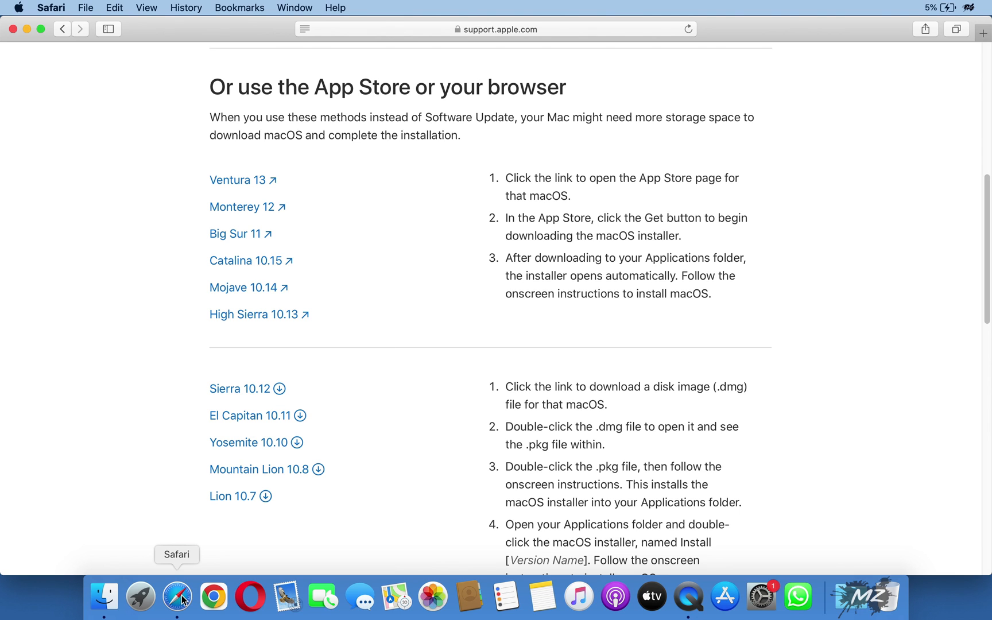
mouse_move(242, 180)
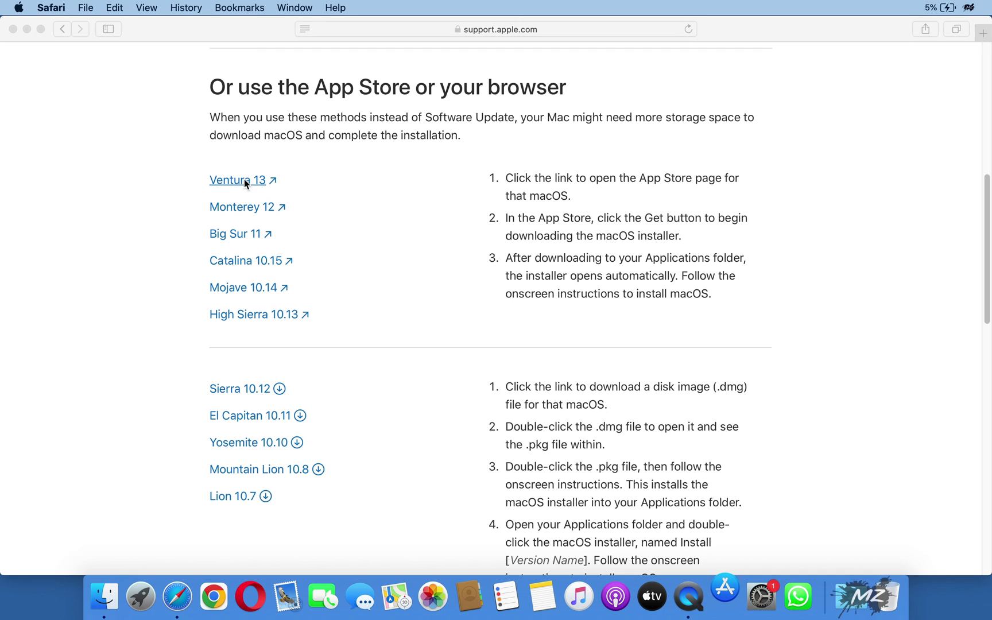
click(237, 181)
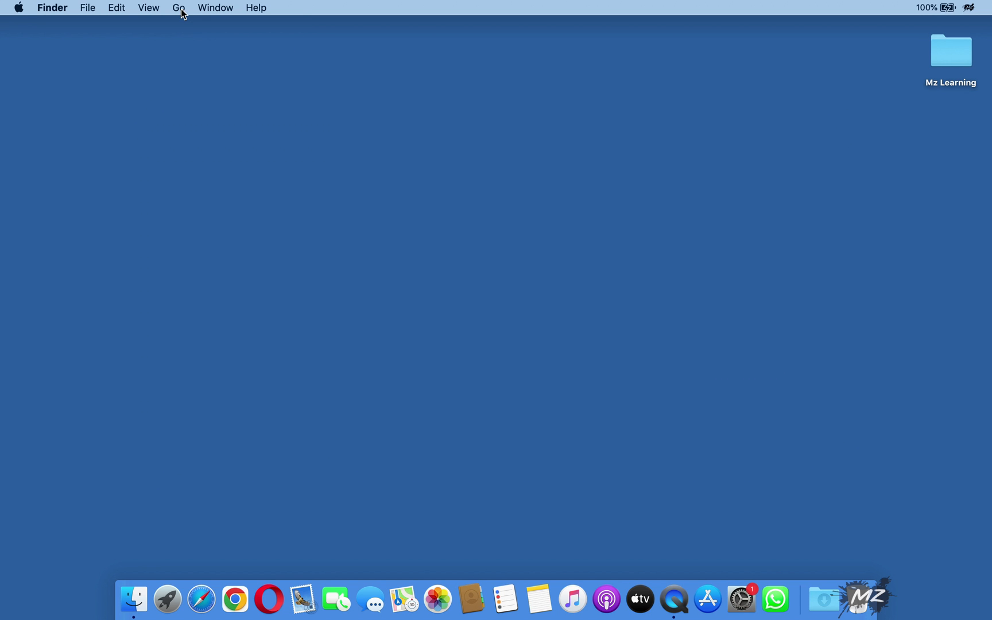
- Launch Disk Utility from Utilities, show all devices, and start partitioning TS240GJDM725 Media
click(178, 7)
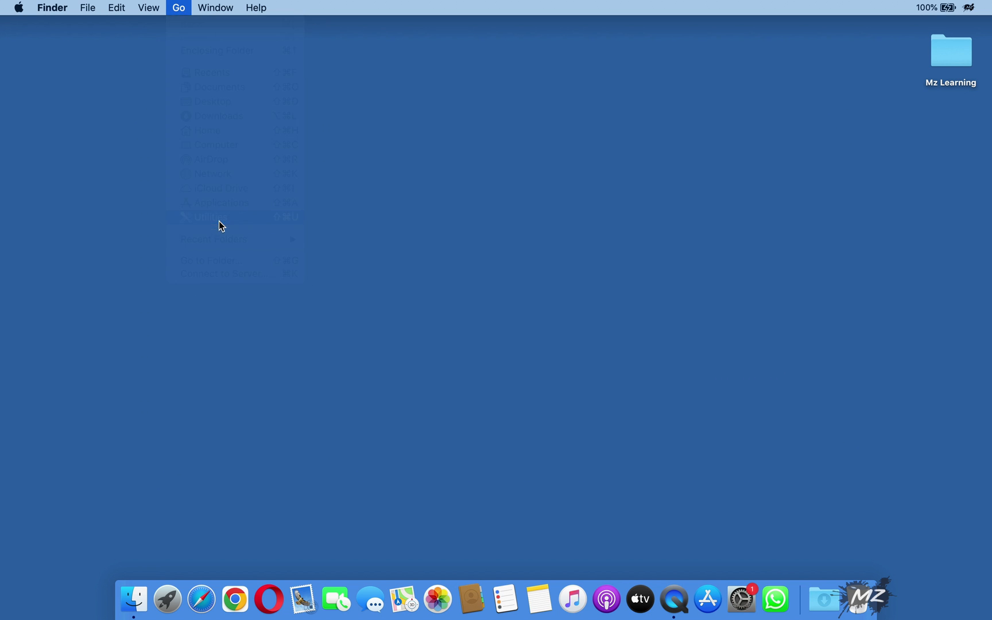
click(206, 216)
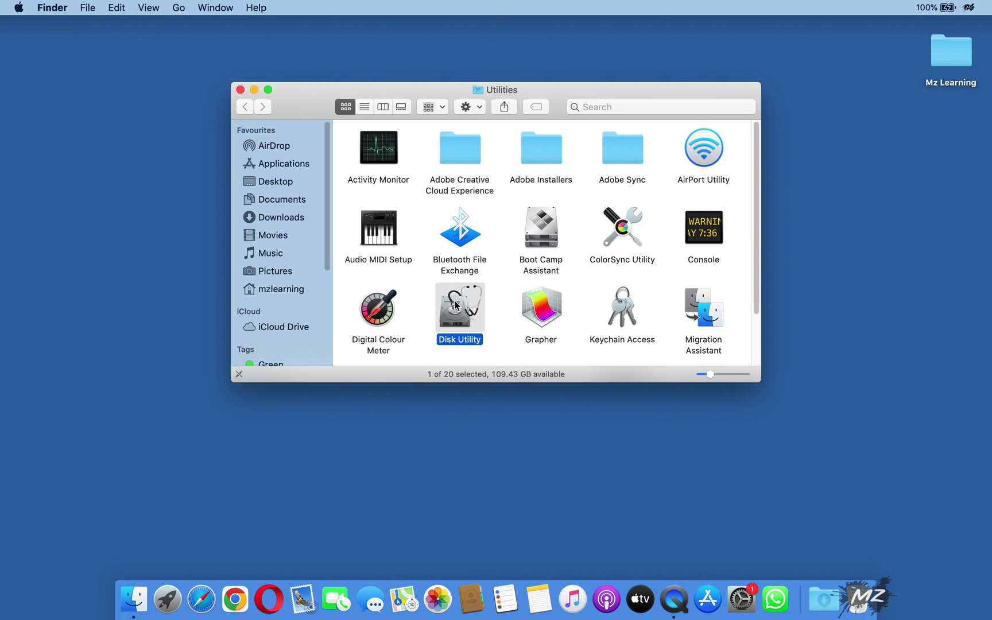
double_click(459, 306)
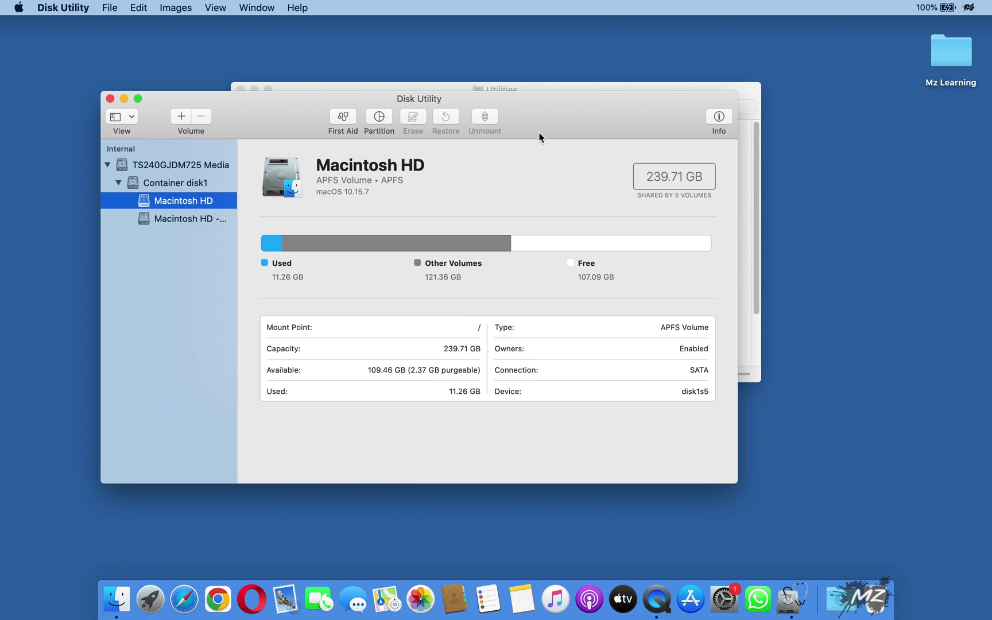
drag(419, 99, 468, 79)
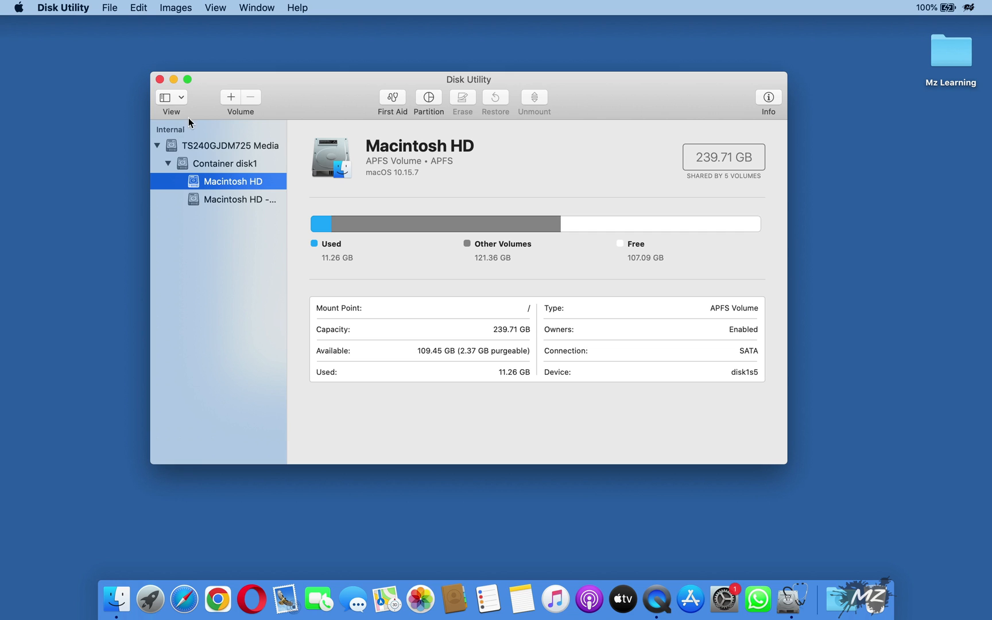
click(172, 98)
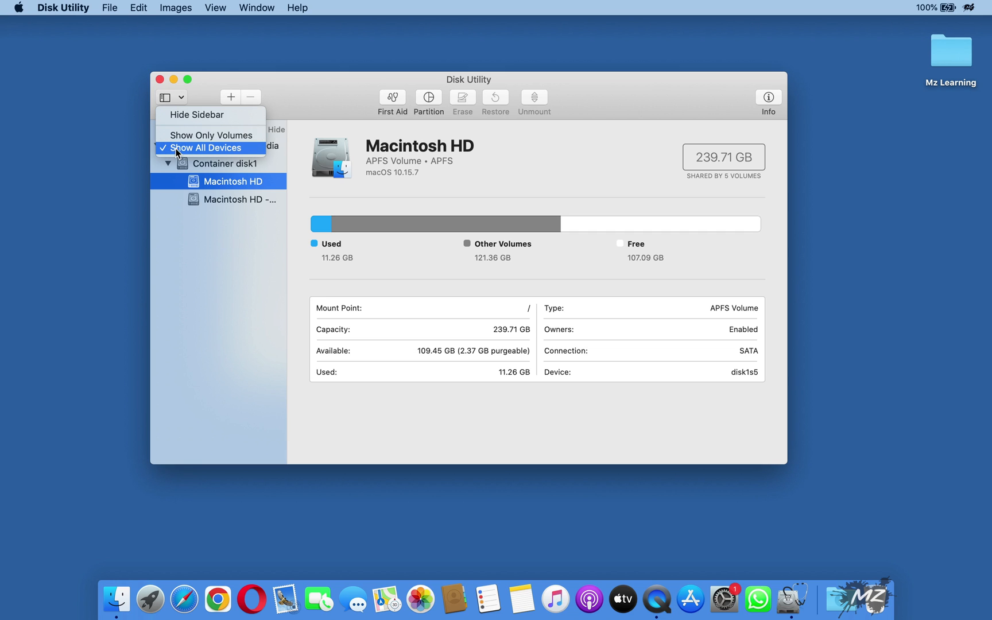
click(207, 148)
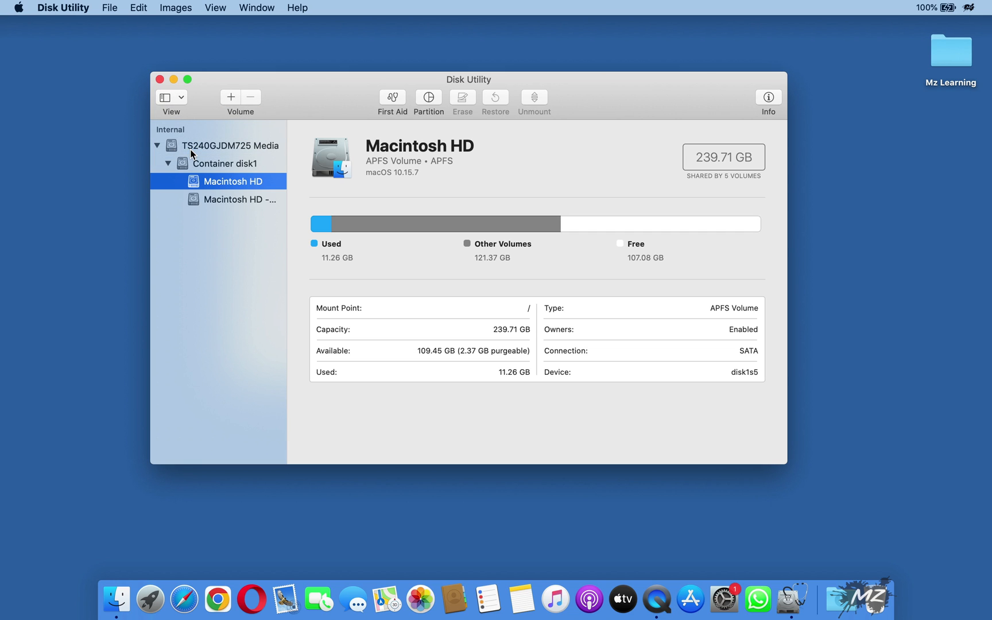
click(230, 144)
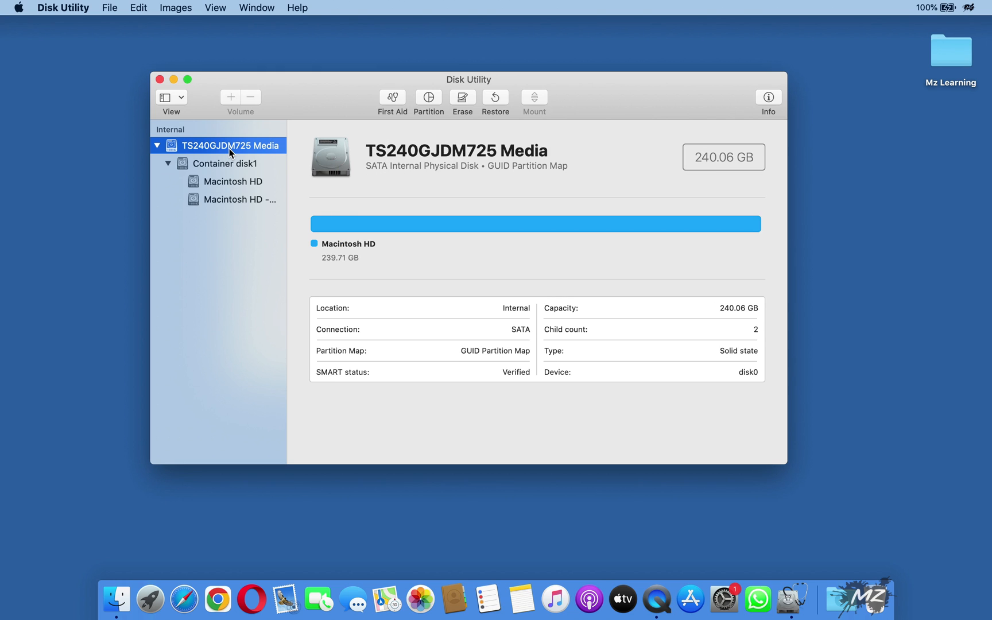
mouse_move(396, 140)
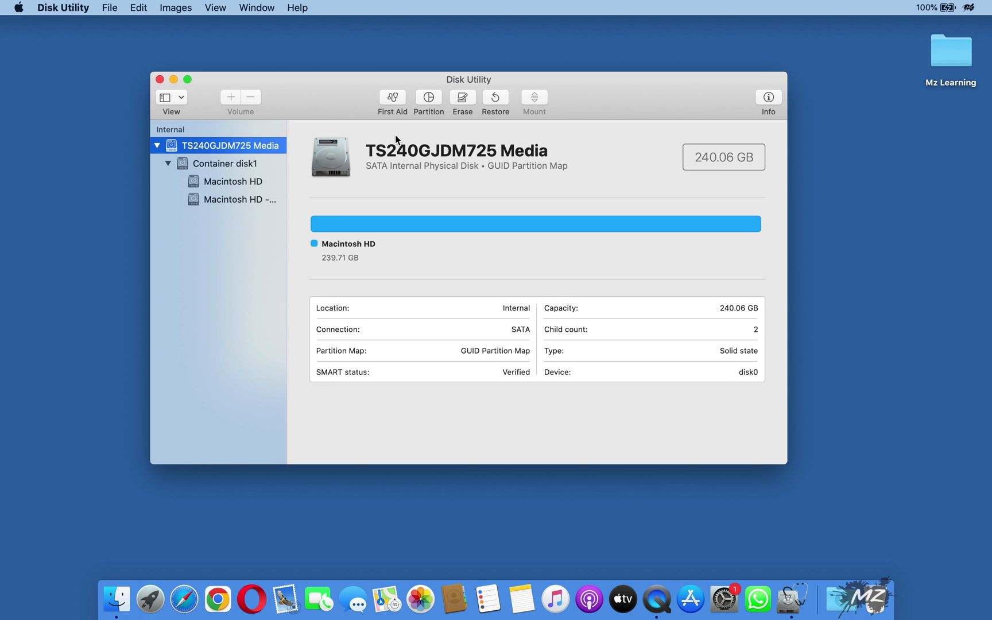
click(428, 101)
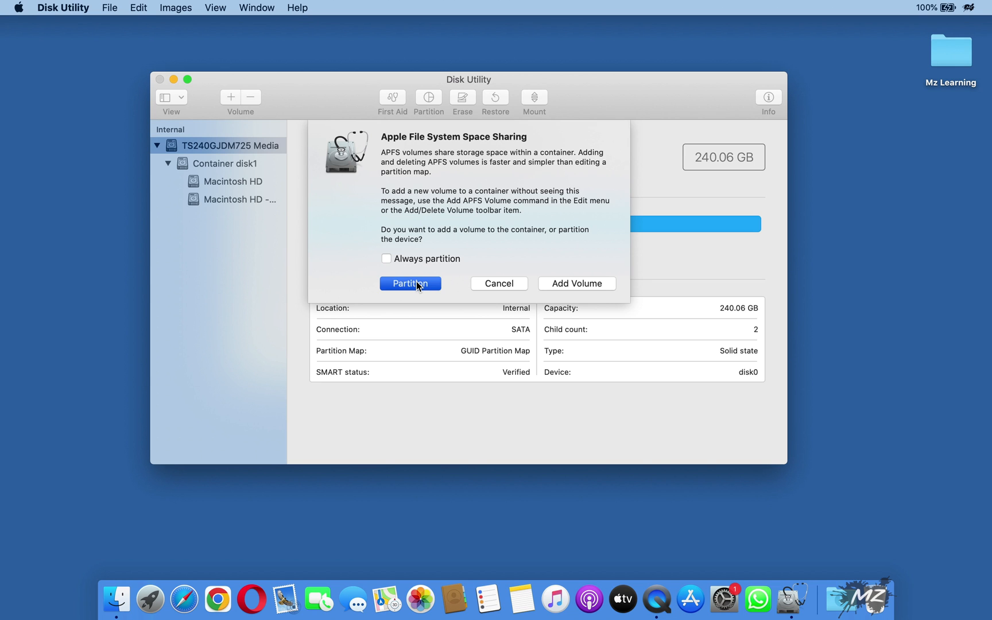
- Add a 16.5 GB Mac OS Extended (Journaled) partition named 'macOS Ventura'
click(410, 283)
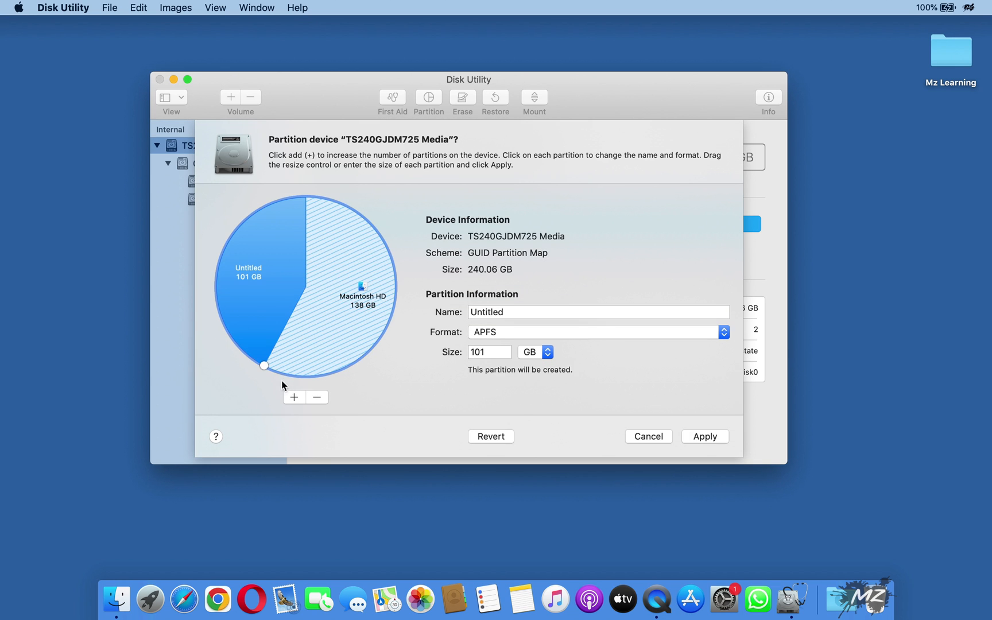
drag(265, 365, 269, 205)
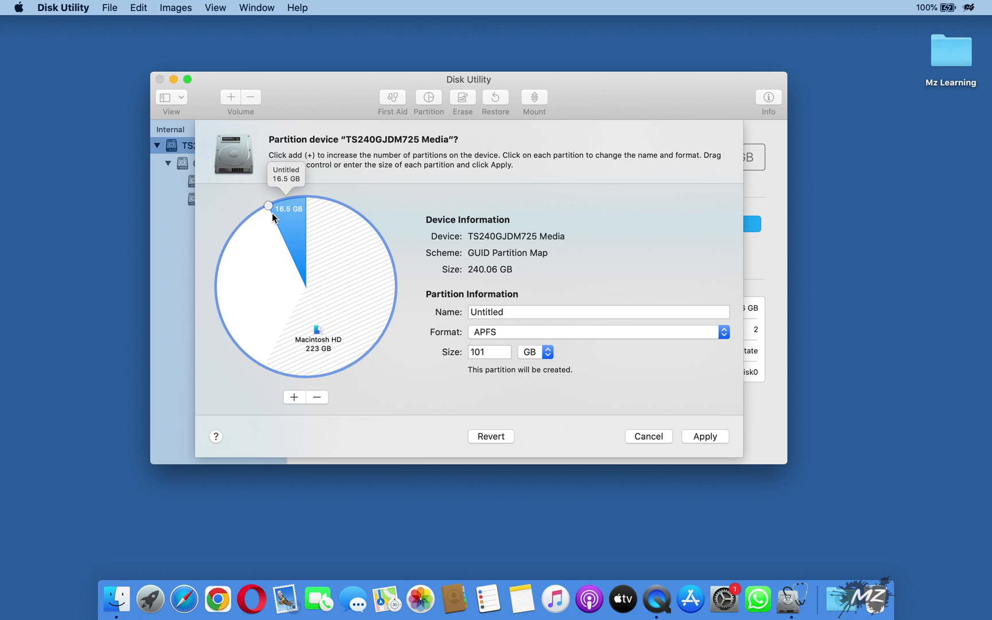
drag(270, 205, 270, 206)
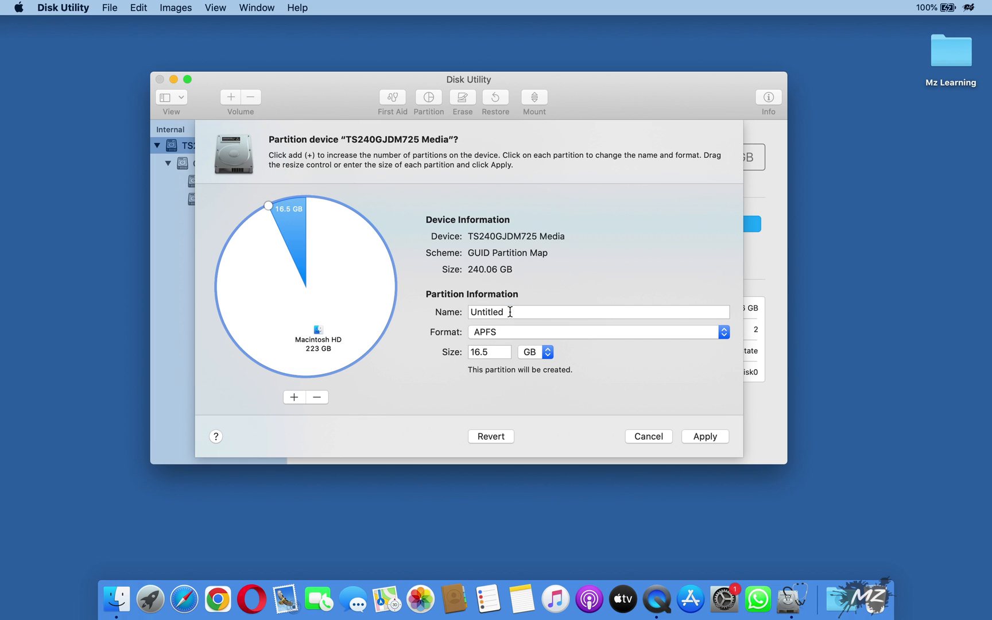
text(macOS Ve)
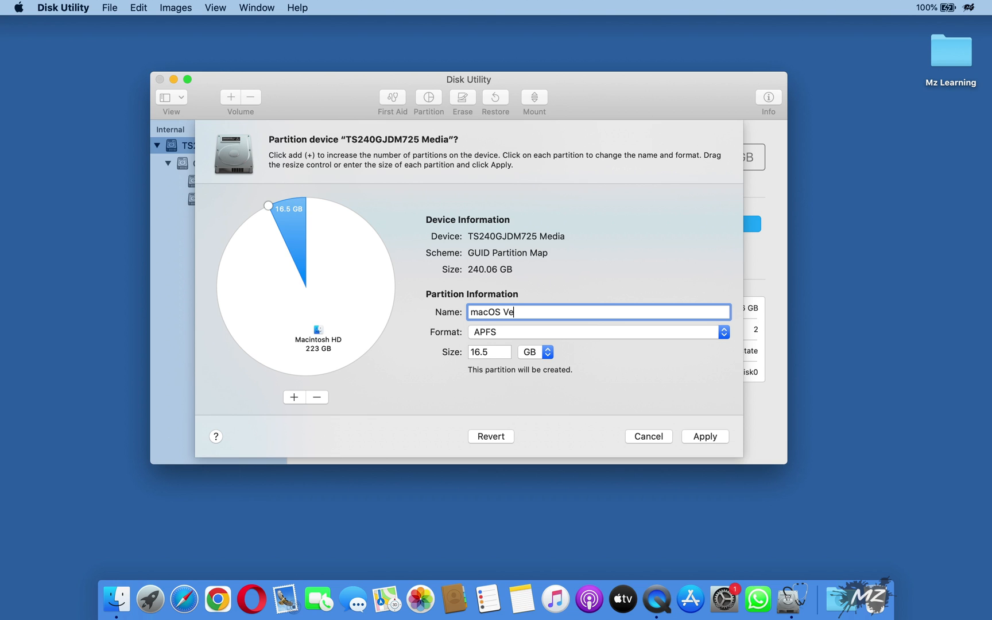
text(ntura)
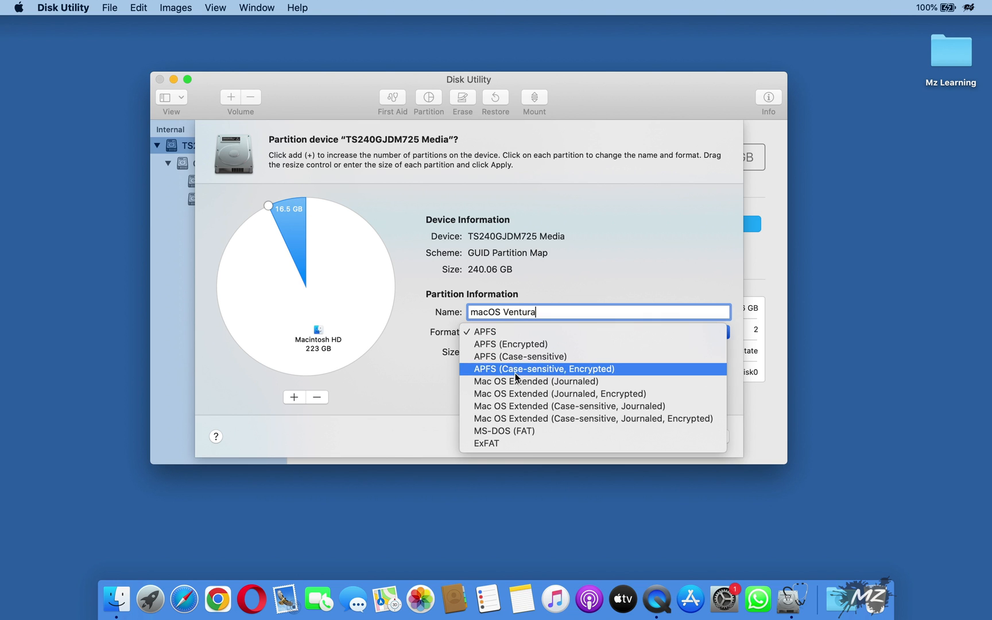
click(535, 381)
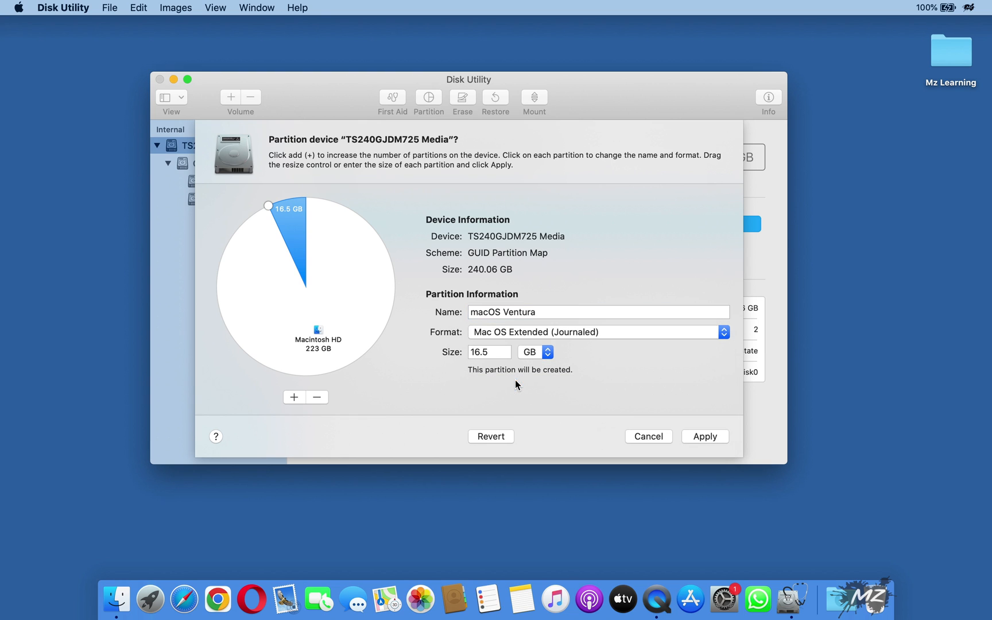
mouse_move(712, 438)
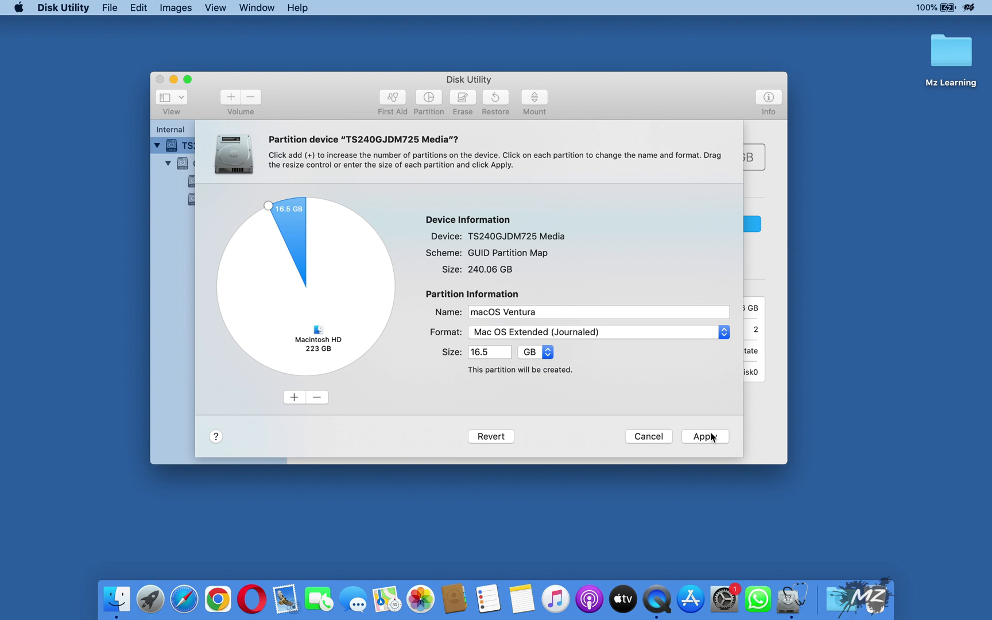
- Apply the layout and confirm resizing the Macintosh HD startup volume
click(705, 436)
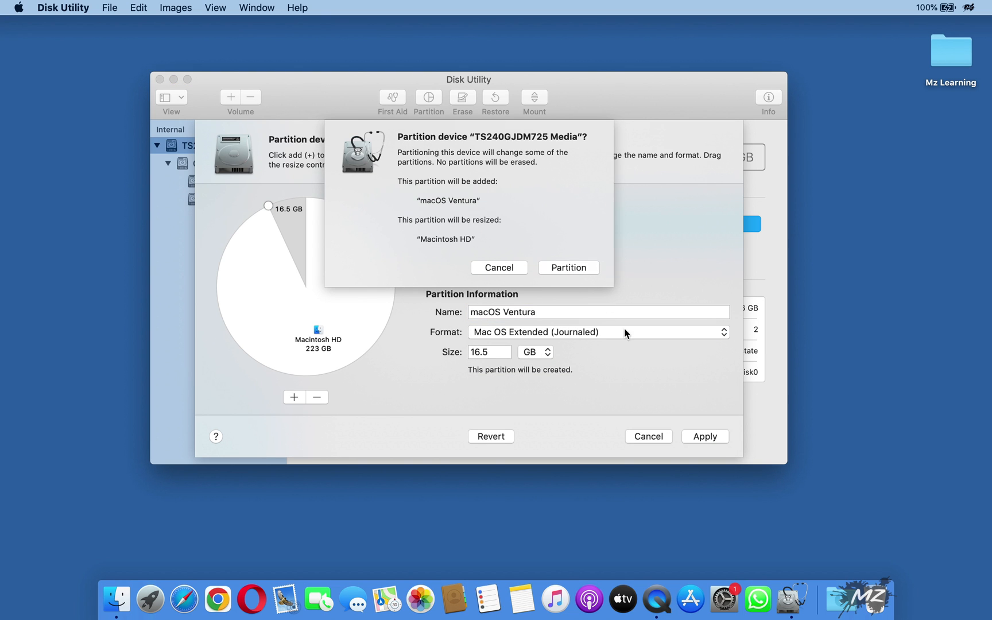
click(568, 267)
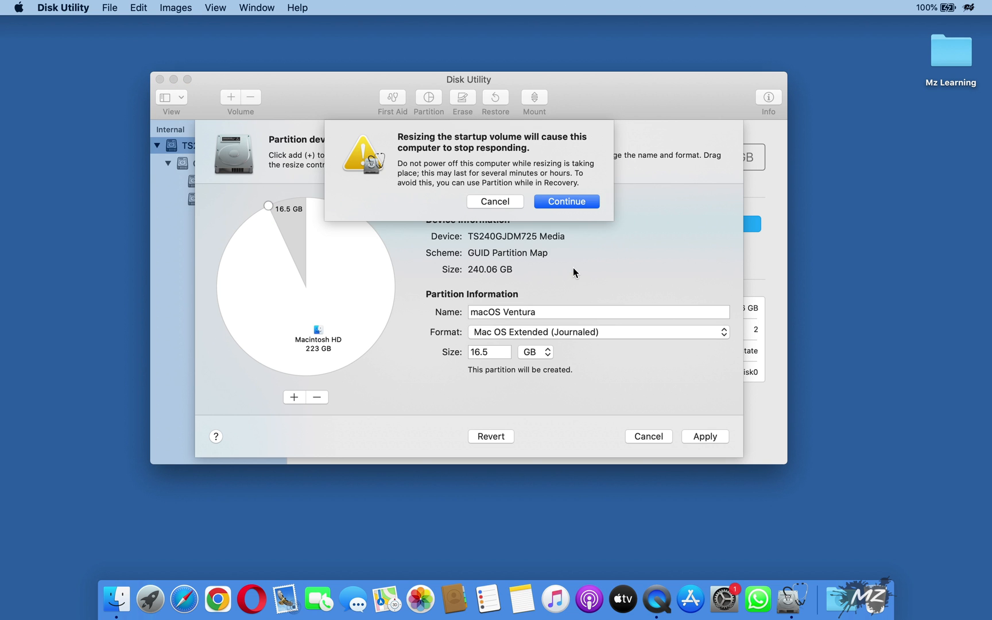
click(566, 201)
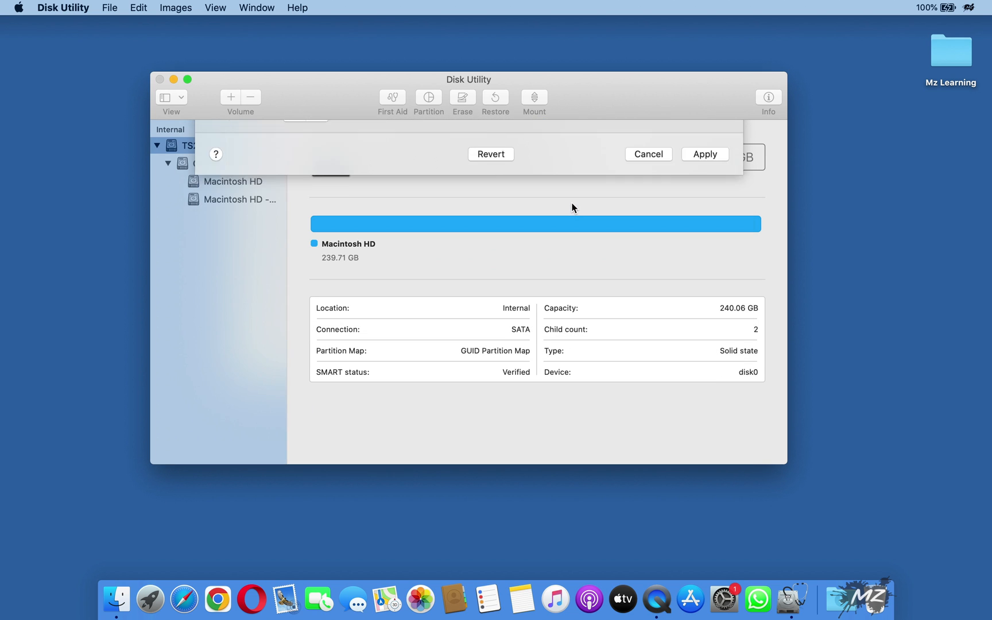
- Dismiss the successful result, leaving a 16.52 GB macOS Ventura partition beside Macintosh HD
click(705, 154)
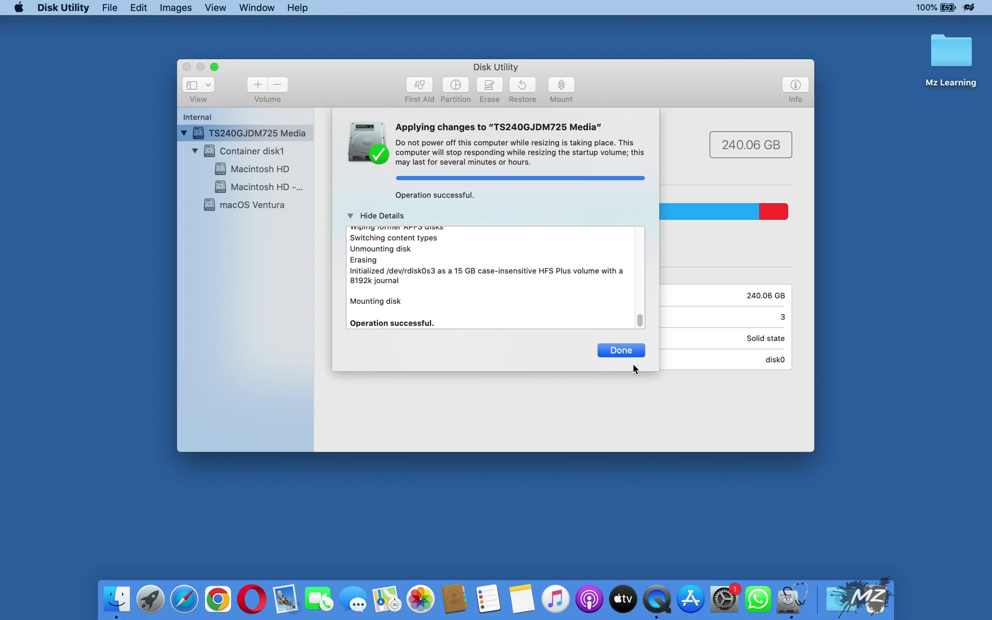
click(620, 350)
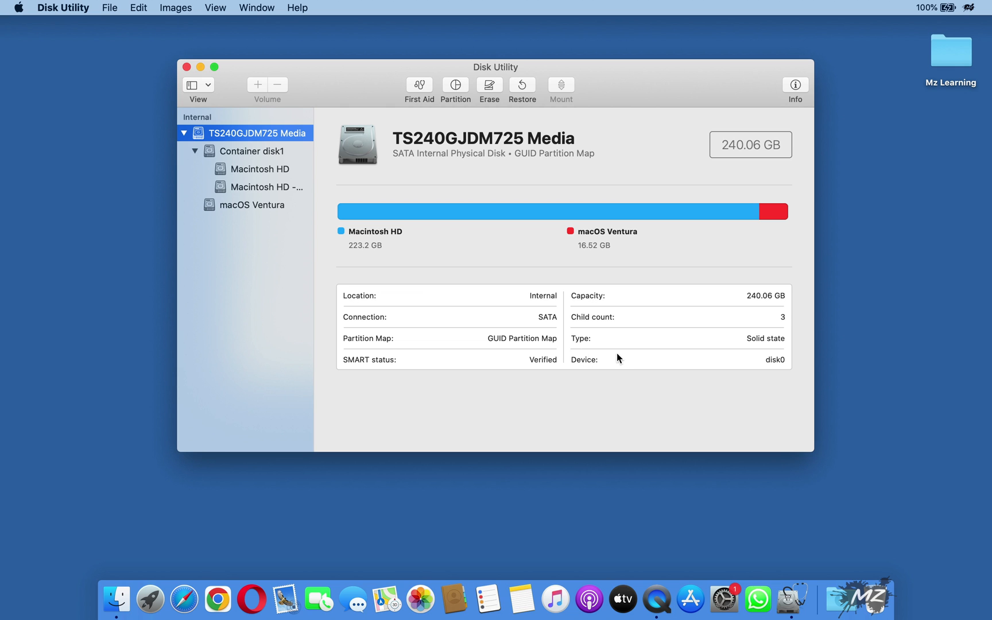
click(253, 204)
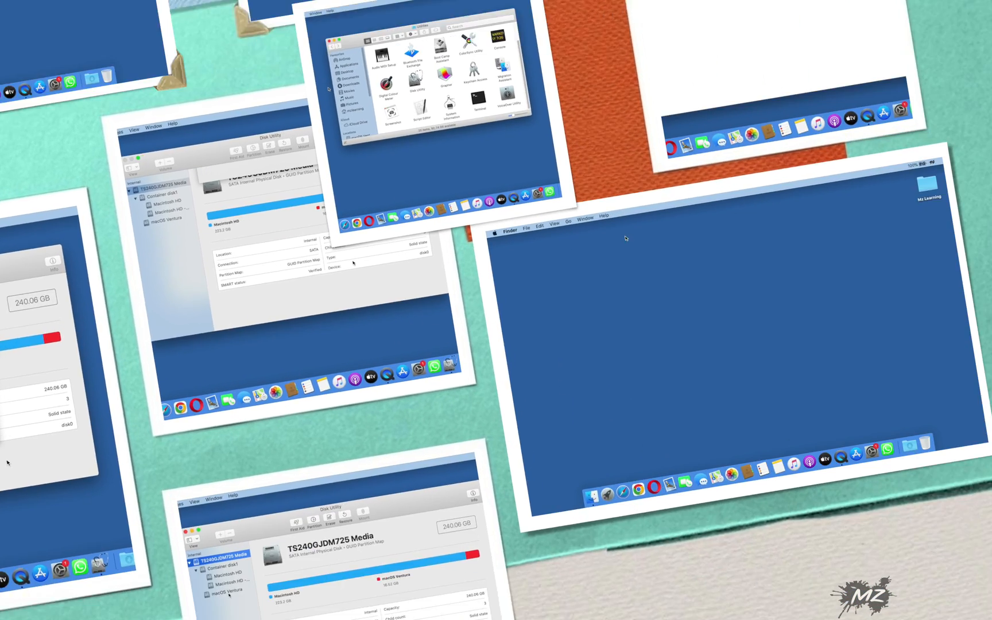
- Run sudo createinstallmedia in Terminal on /Volumes/macOS Ventura and confirm erasing it
click(178, 7)
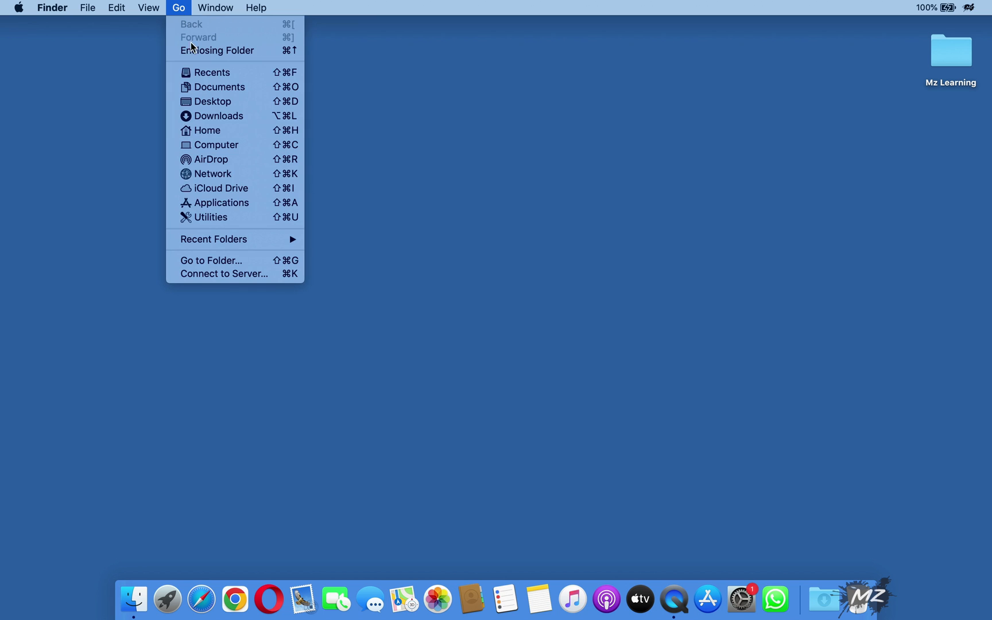
click(212, 217)
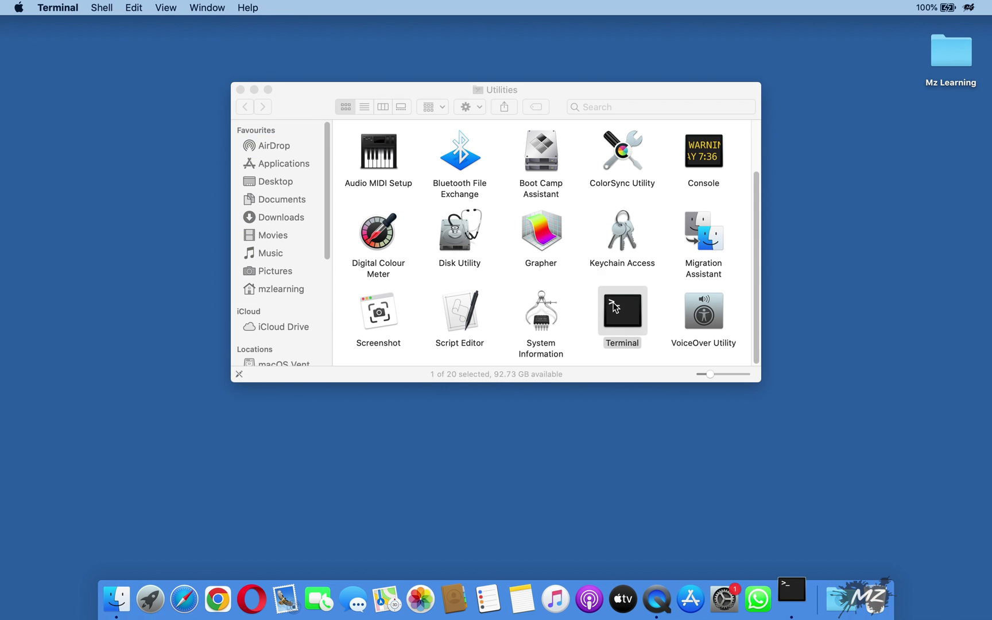
double_click(621, 309)
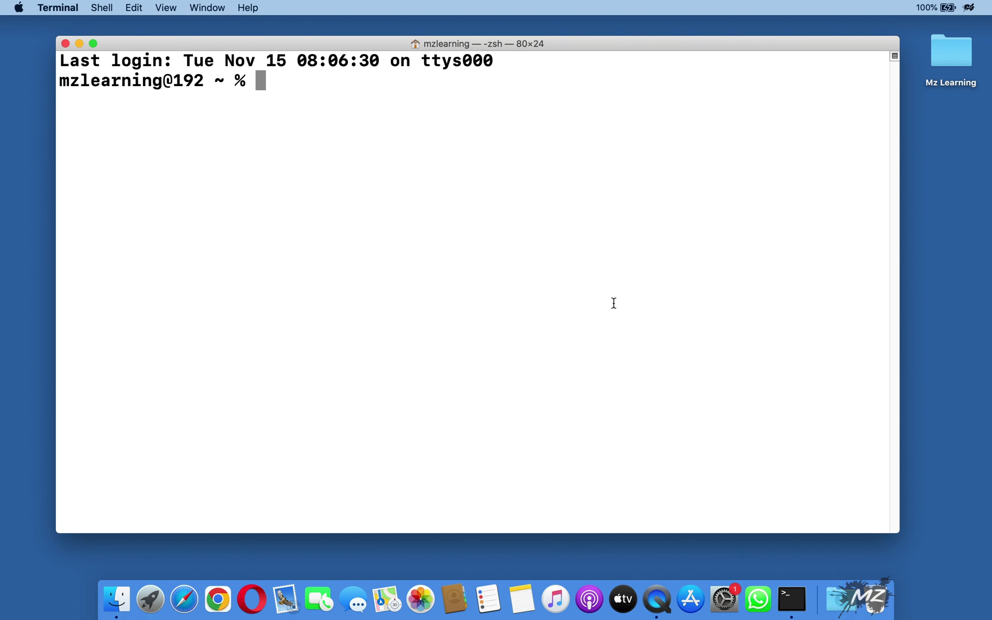
text(sudo /Applications/Install\ macOS\ Ventura.app/Contents/Resources/createinstallmedia --volume /Volumes/macOS\ Ventura)
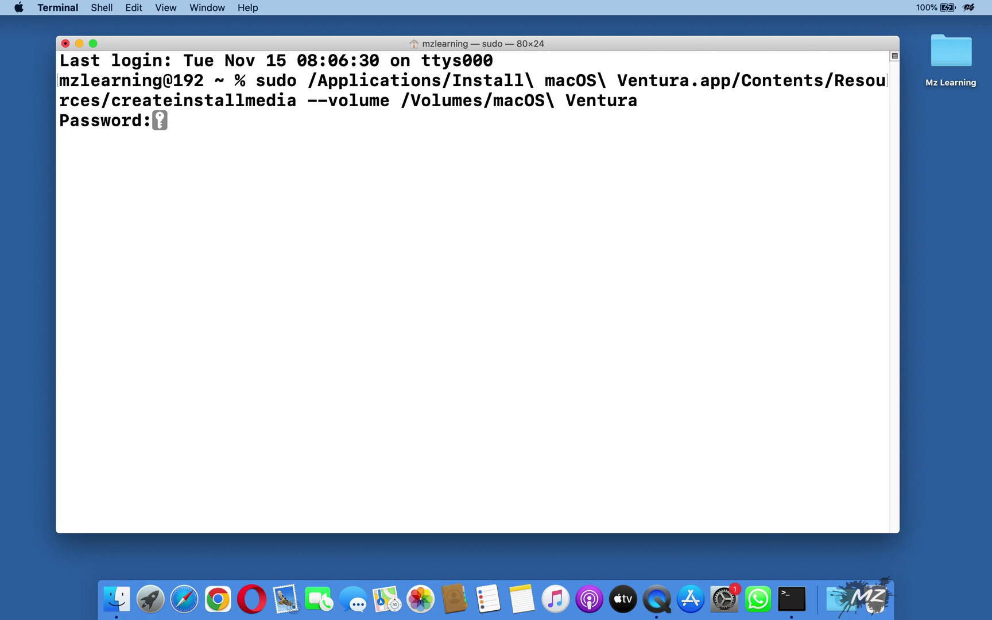
key(enter)
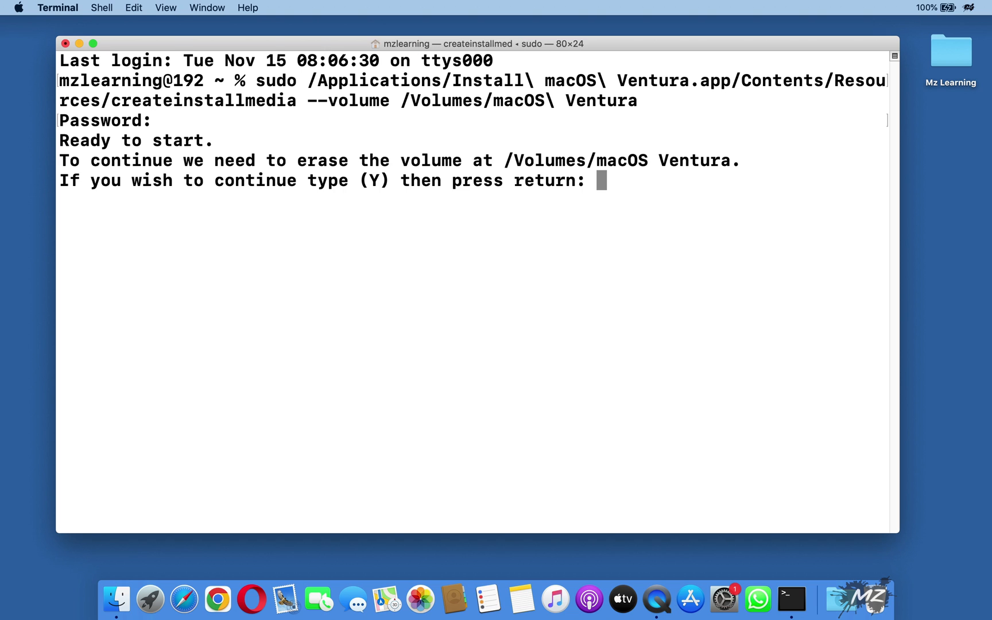
text(y)
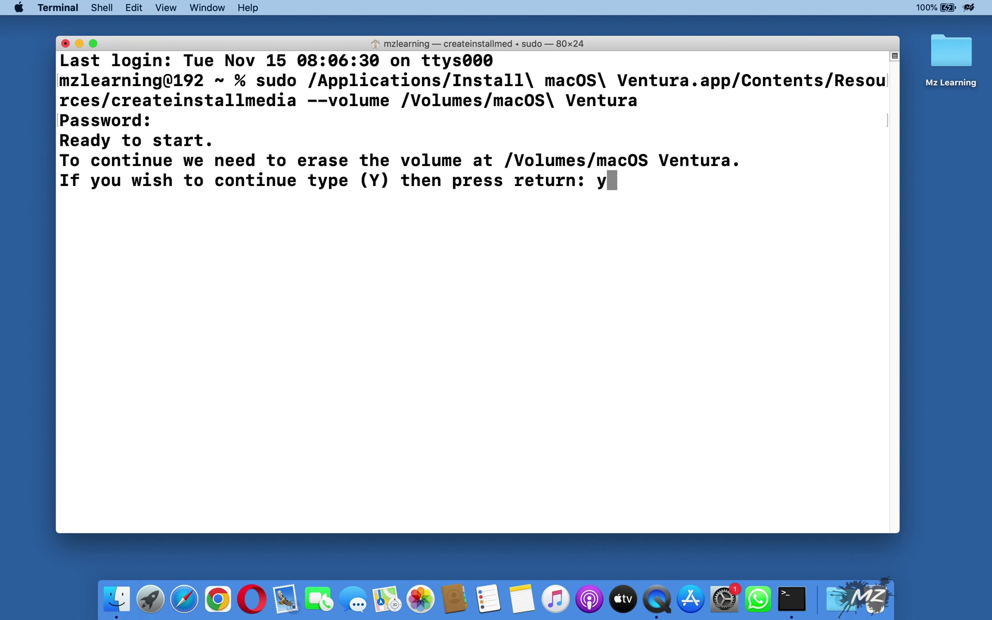
key(Return)
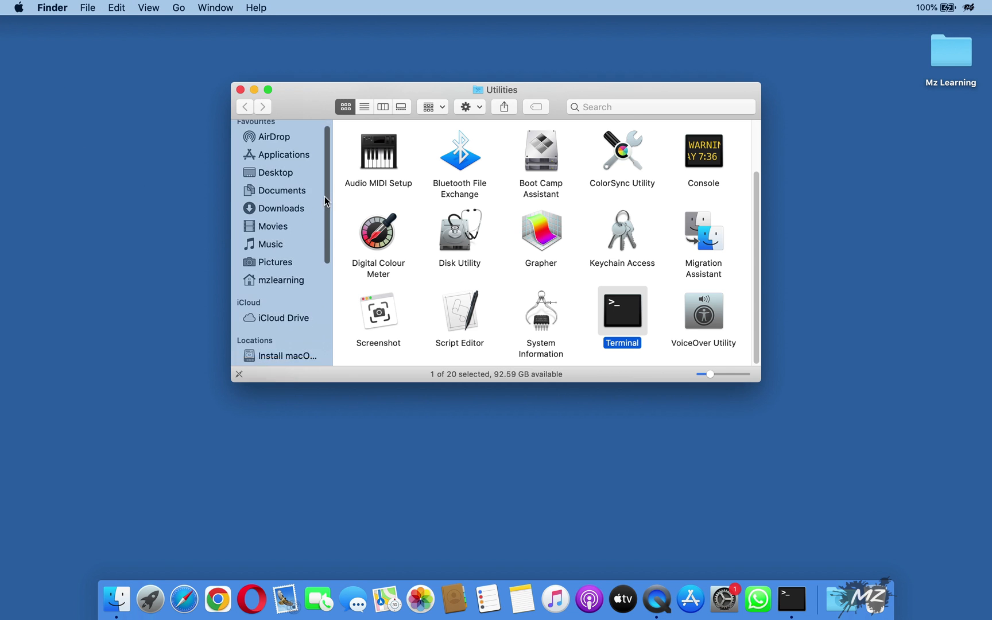
- Open the Install macOS Ventura volume in Finder and scroll through its 50 items
click(300, 273)
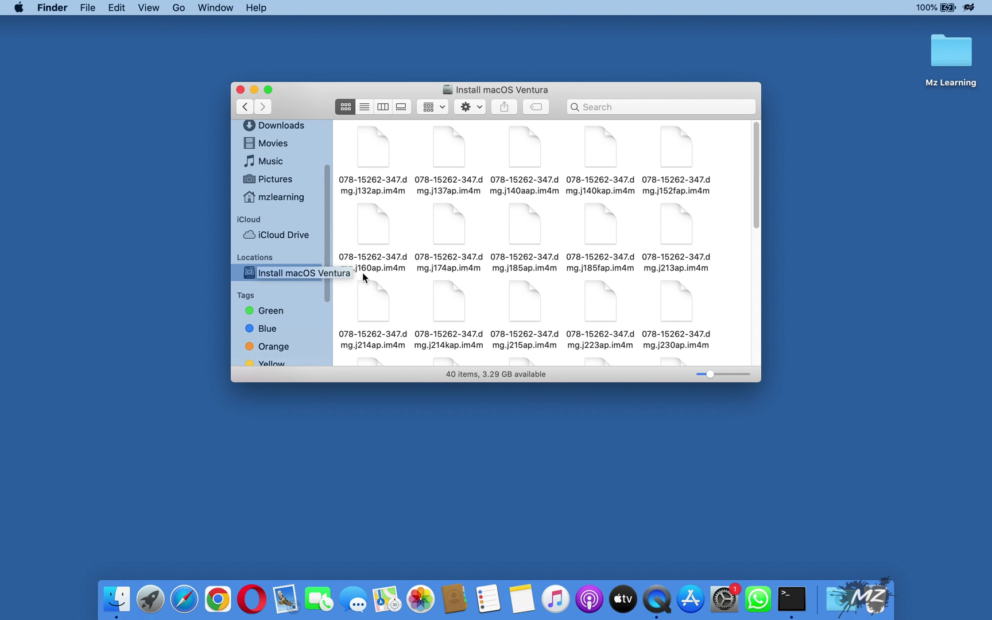
scroll(down, 3)
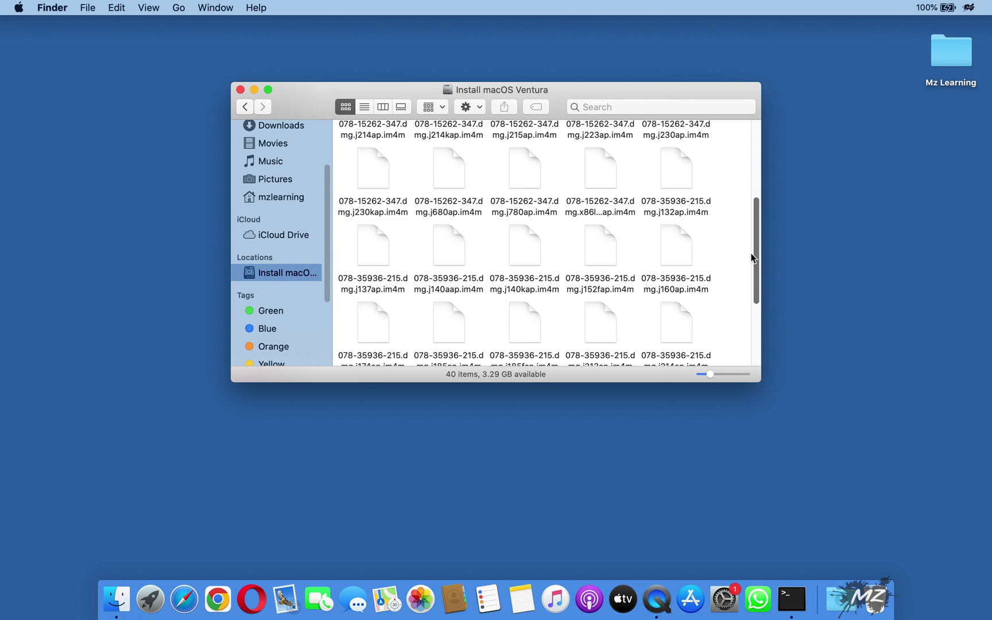
scroll(down, 3)
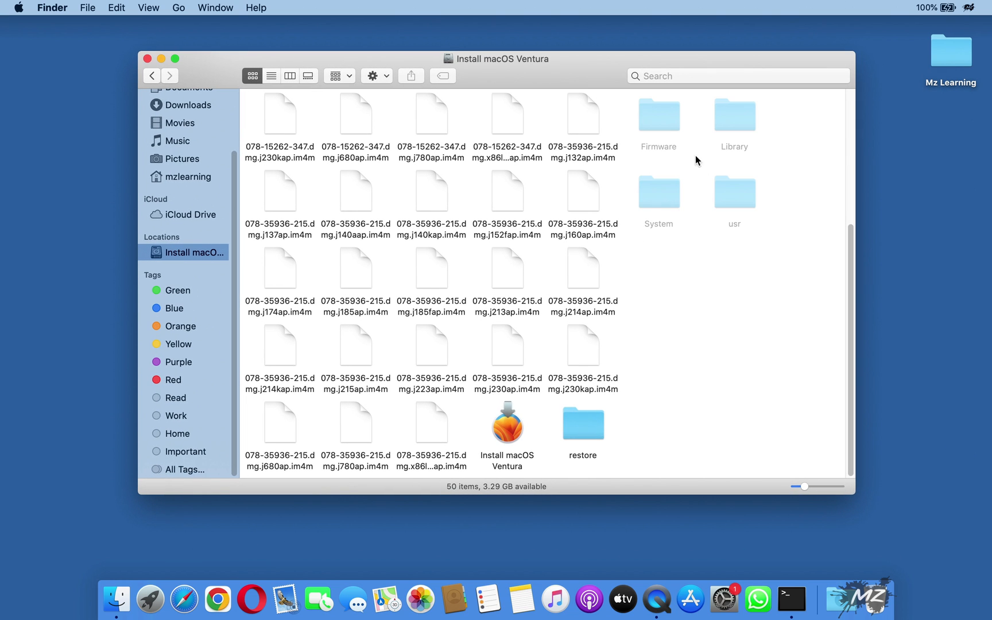
mouse_move(700, 199)
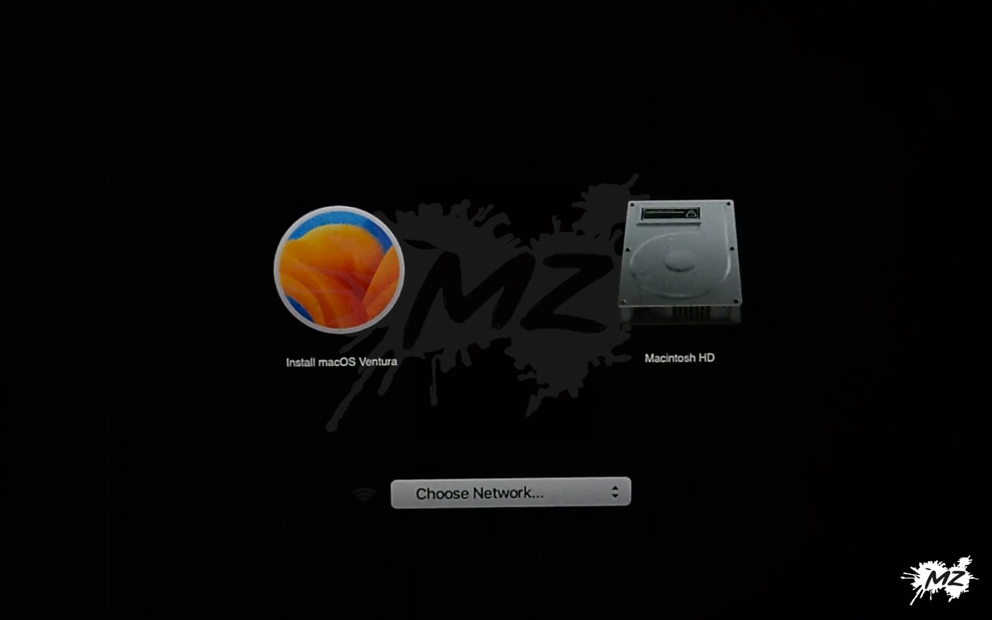
- Boot from the Install macOS Ventura volume and continue with English
click(334, 285)
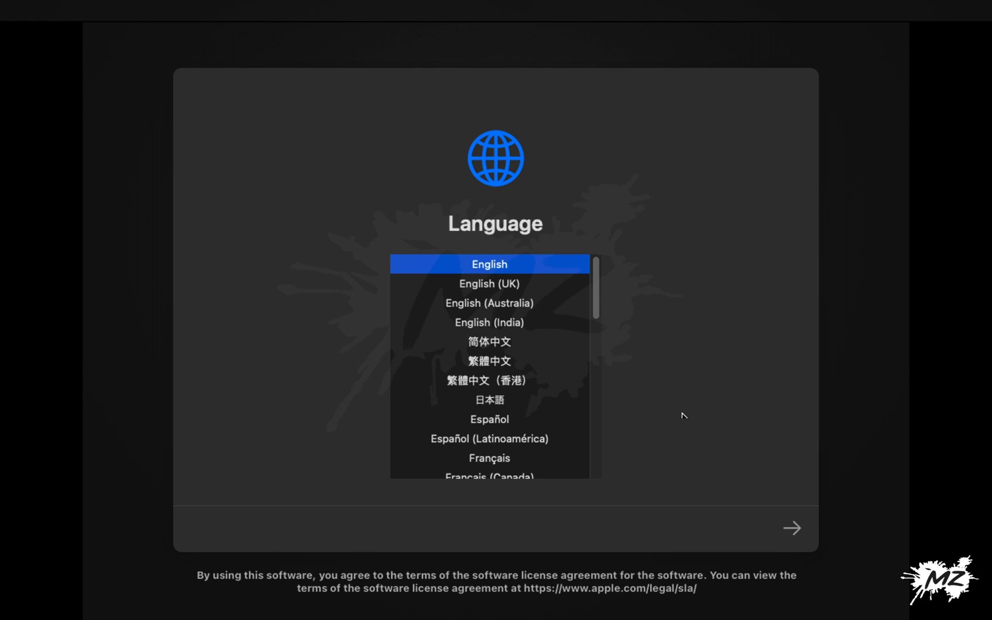
mouse_move(798, 535)
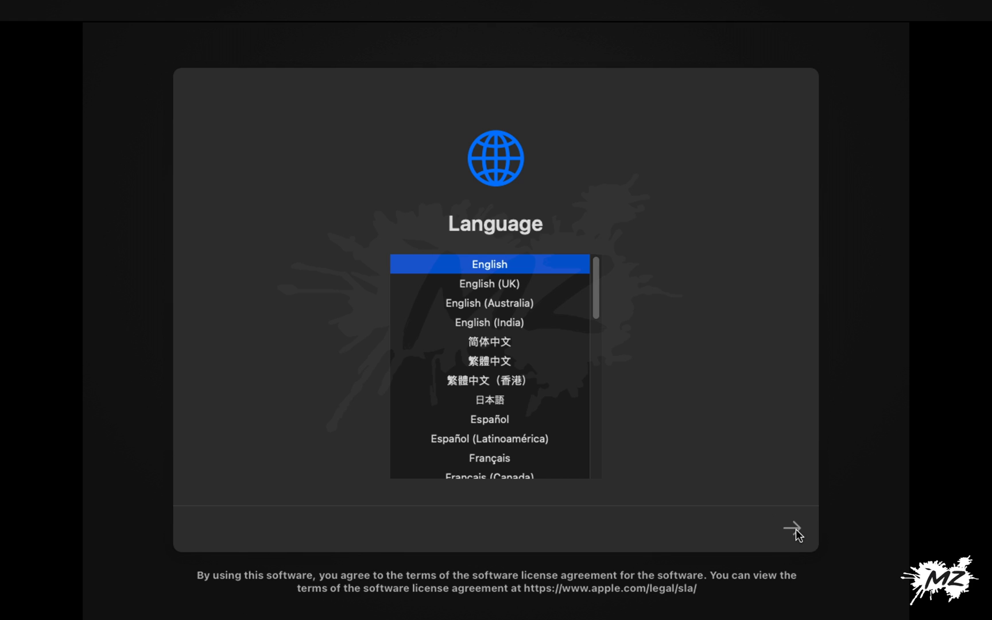
click(794, 527)
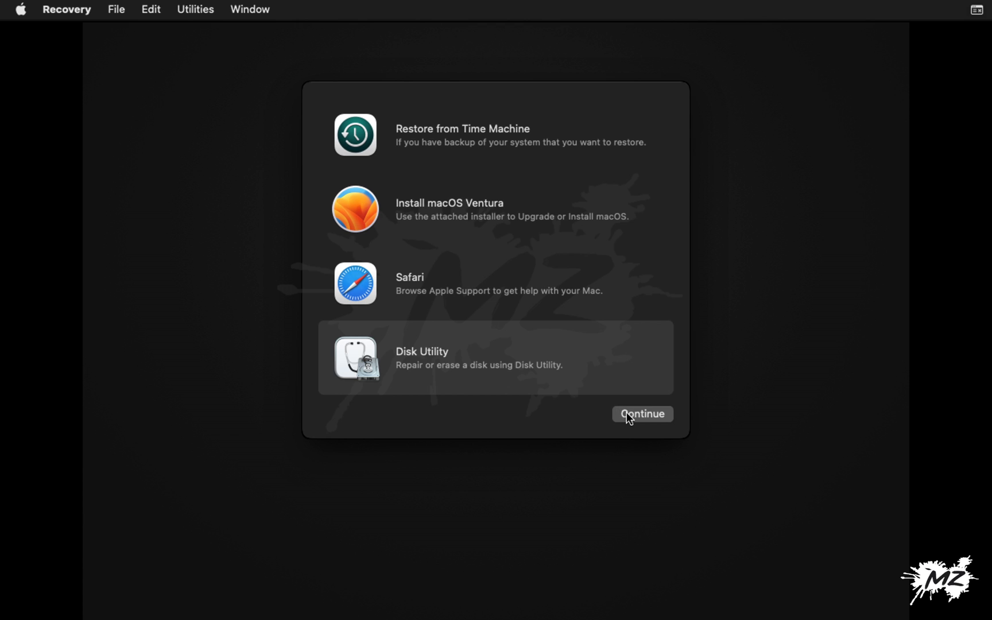
- Open Disk Utility from Recovery, show all devices, and select Container disk1
click(641, 414)
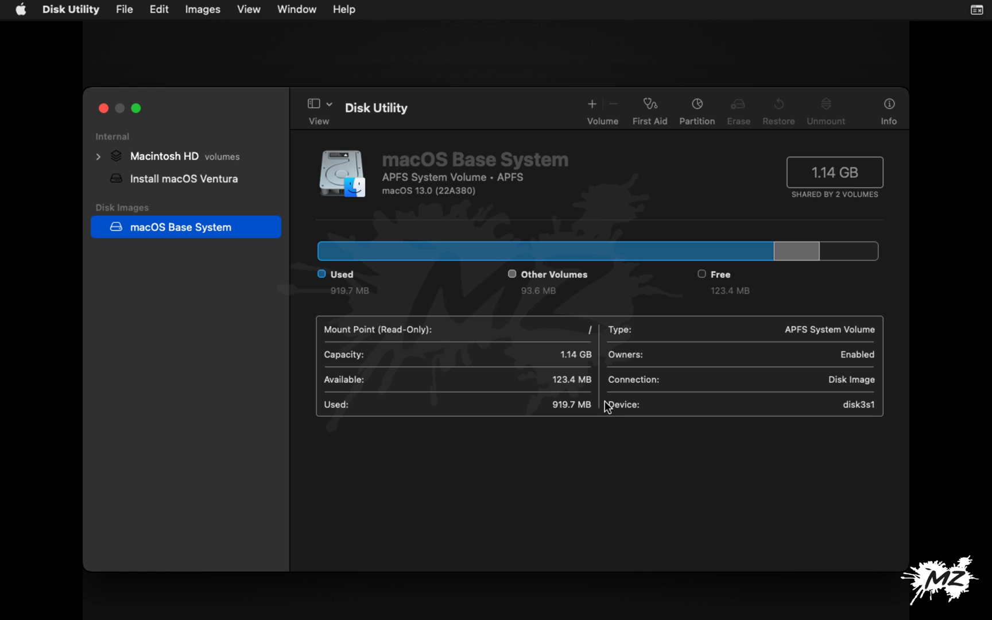
click(328, 108)
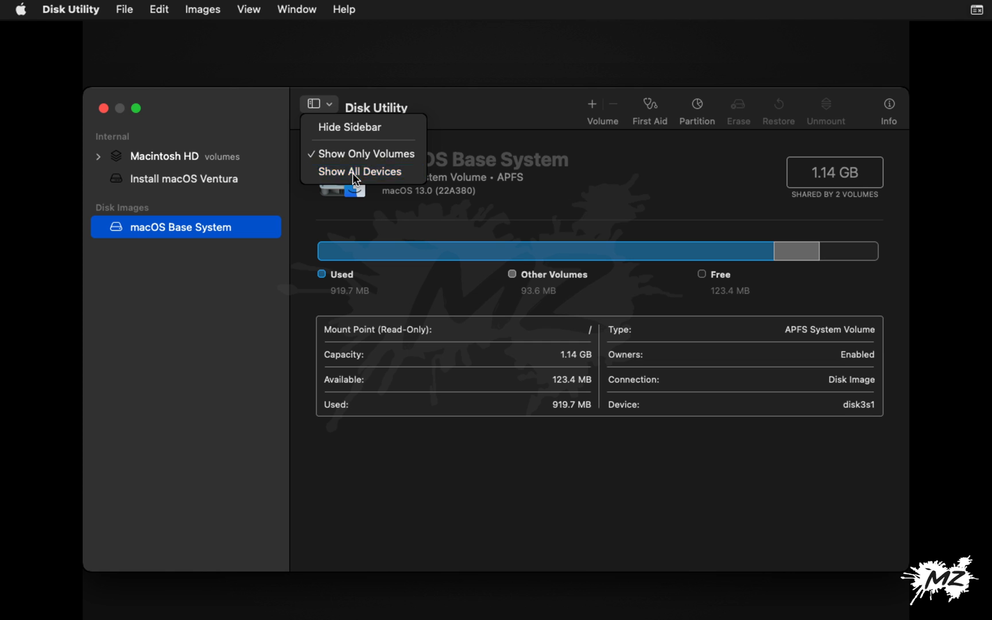
click(360, 171)
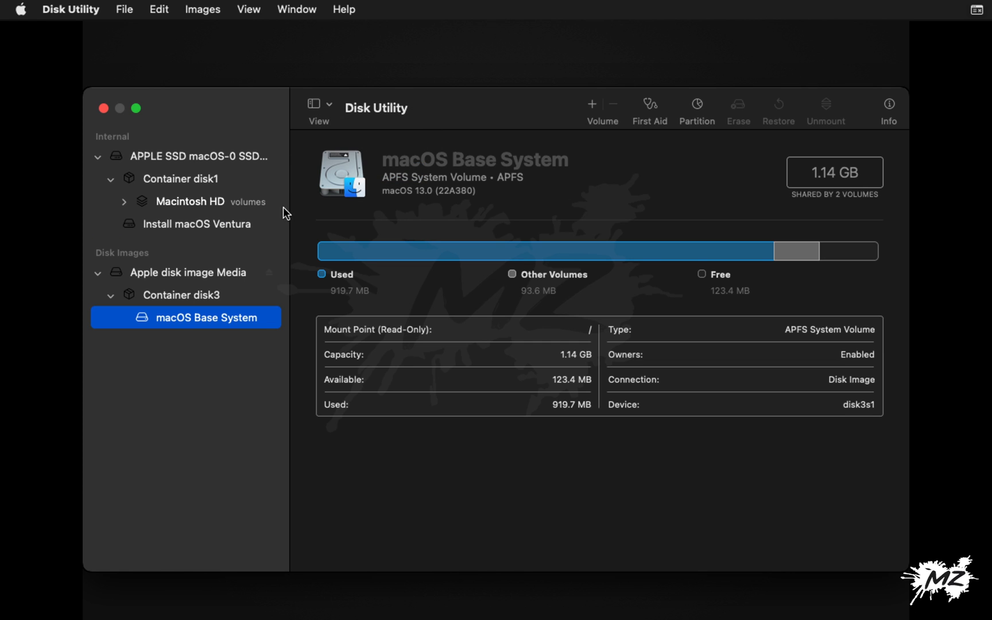
click(198, 224)
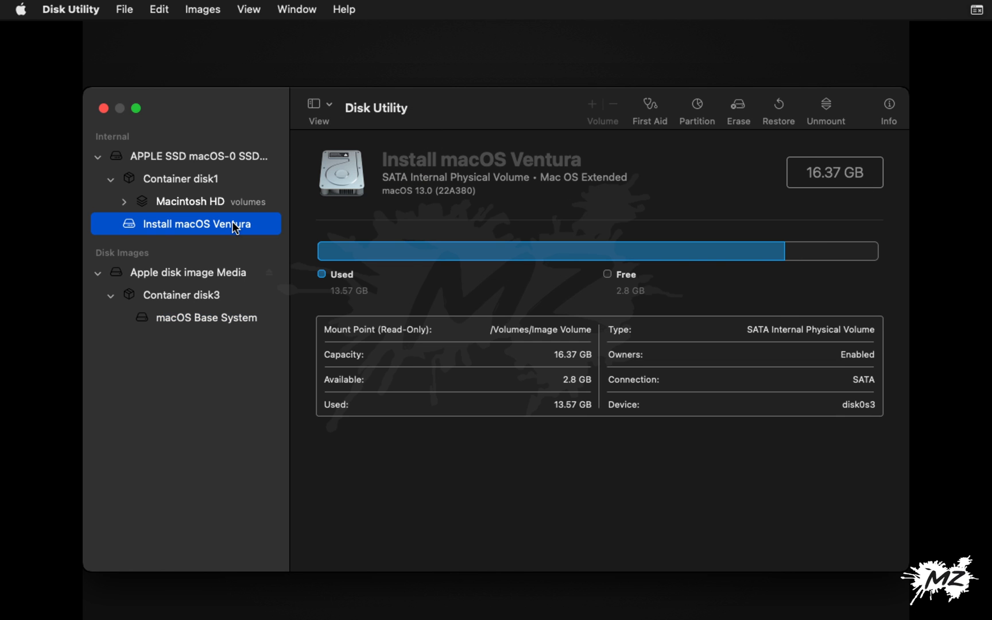
mouse_move(205, 190)
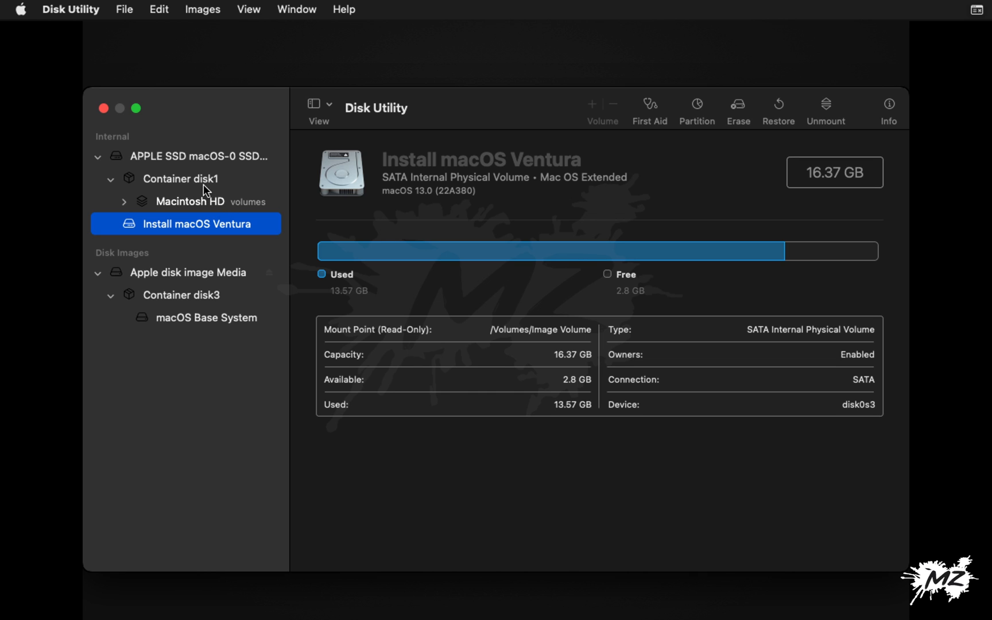
click(185, 178)
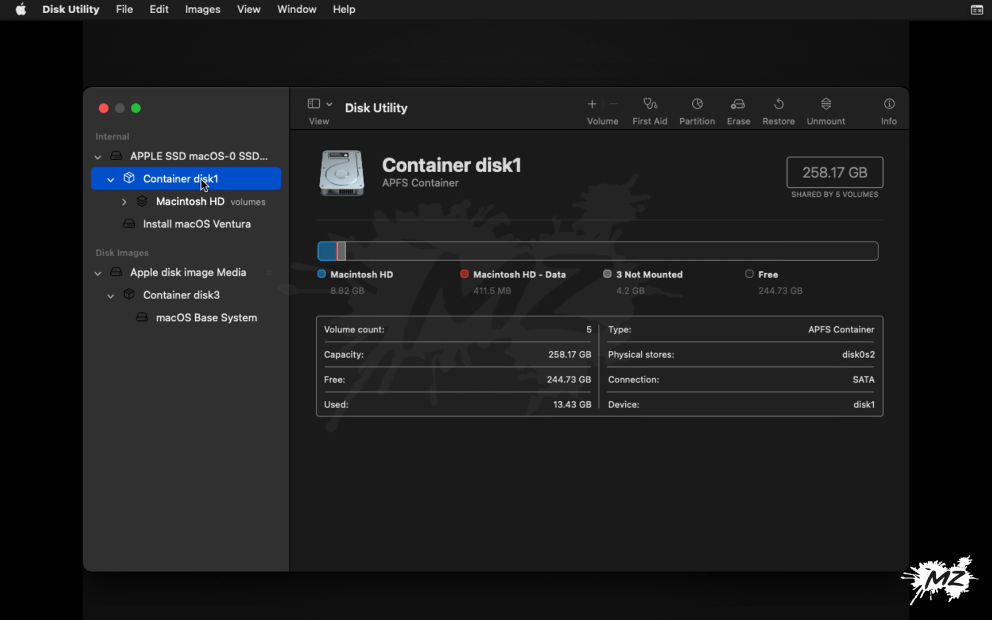
mouse_move(732, 120)
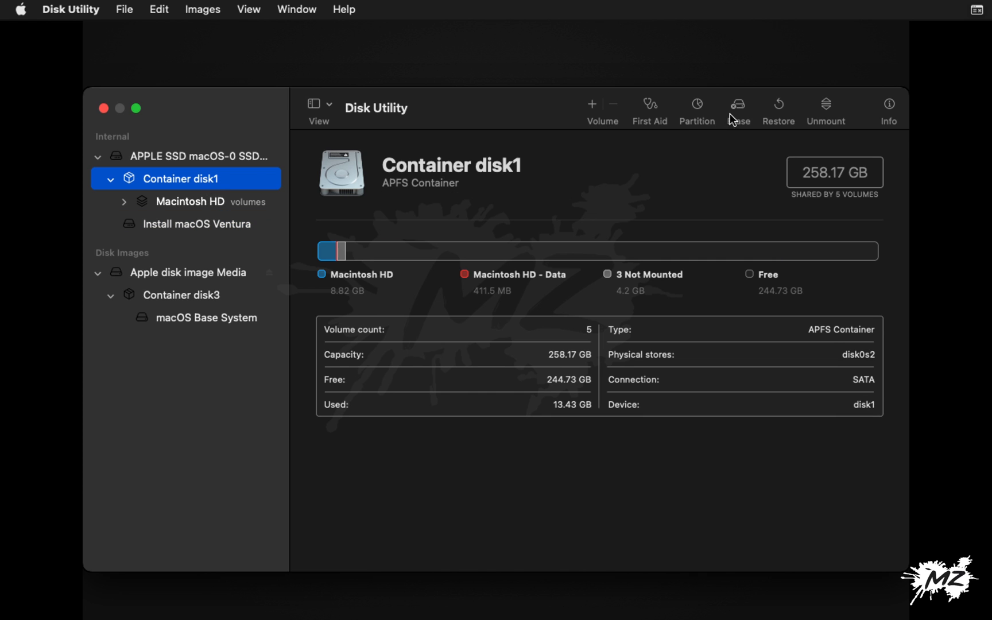
- Erase Container disk1 as APFS 'Macintosh HD' and close Disk Utility
click(737, 105)
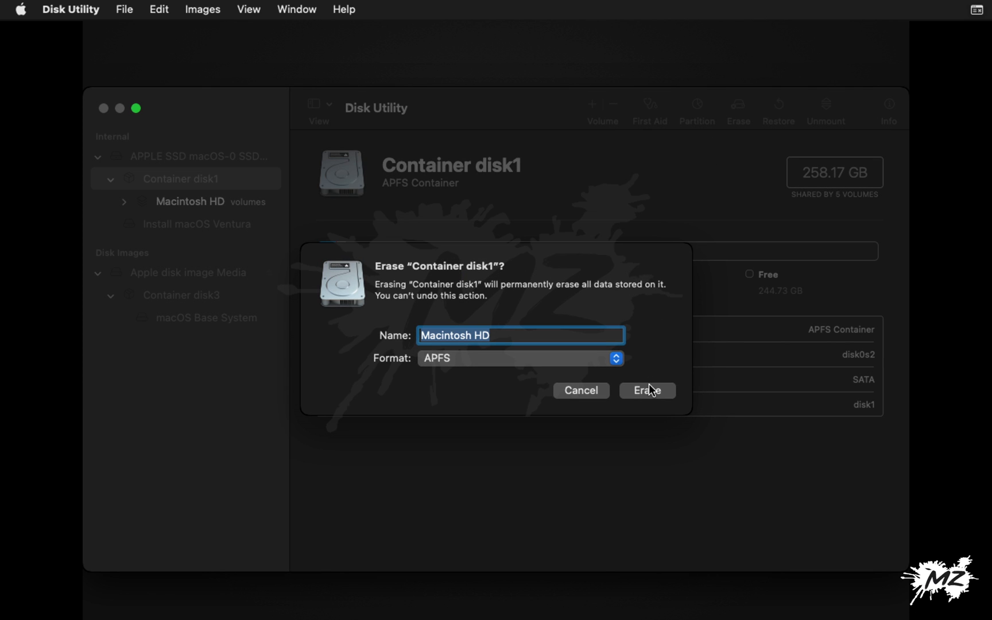
click(646, 391)
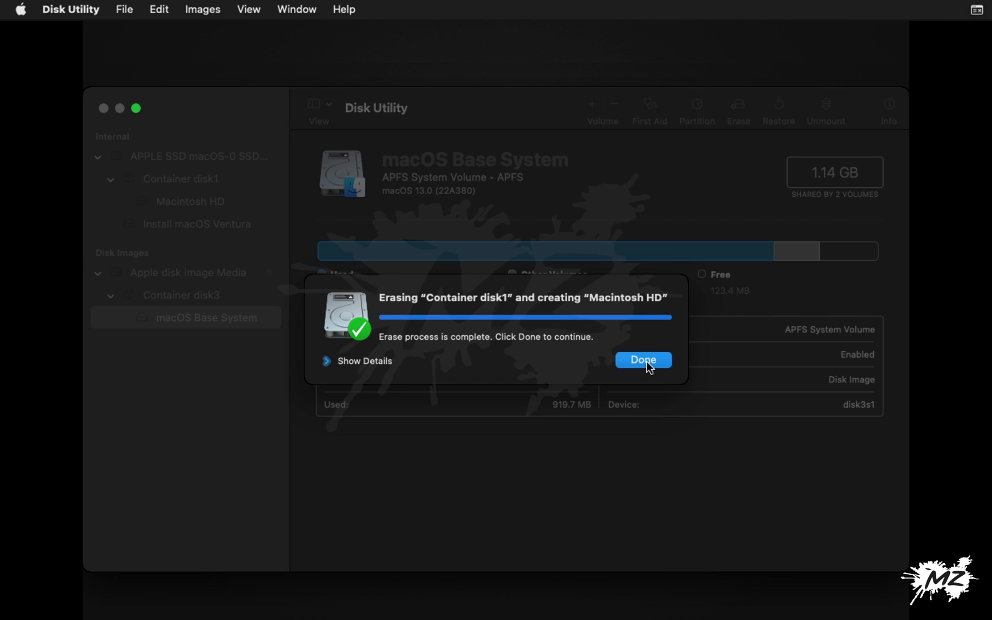
click(642, 360)
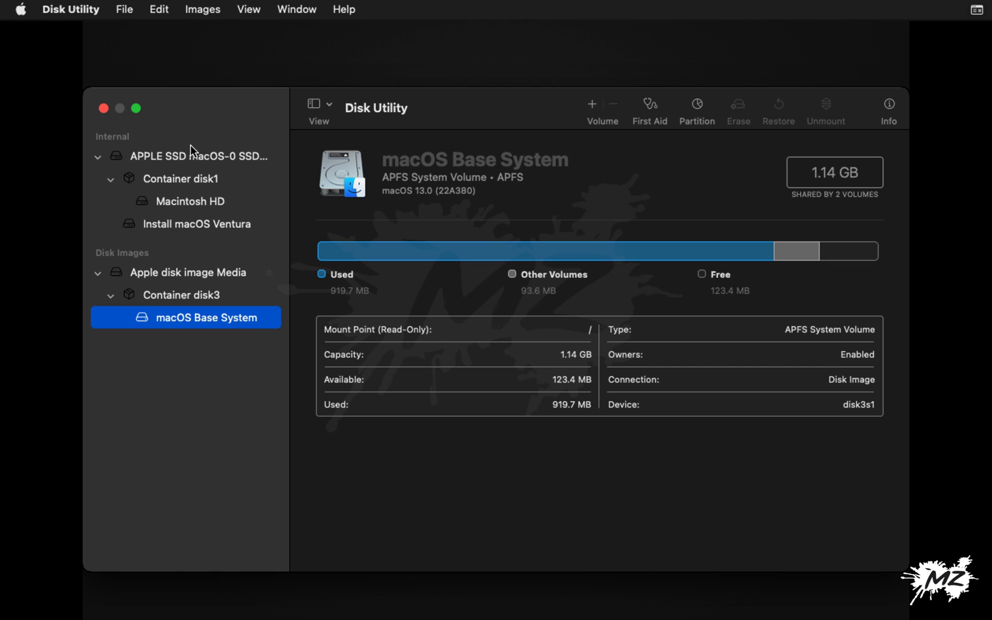
click(104, 108)
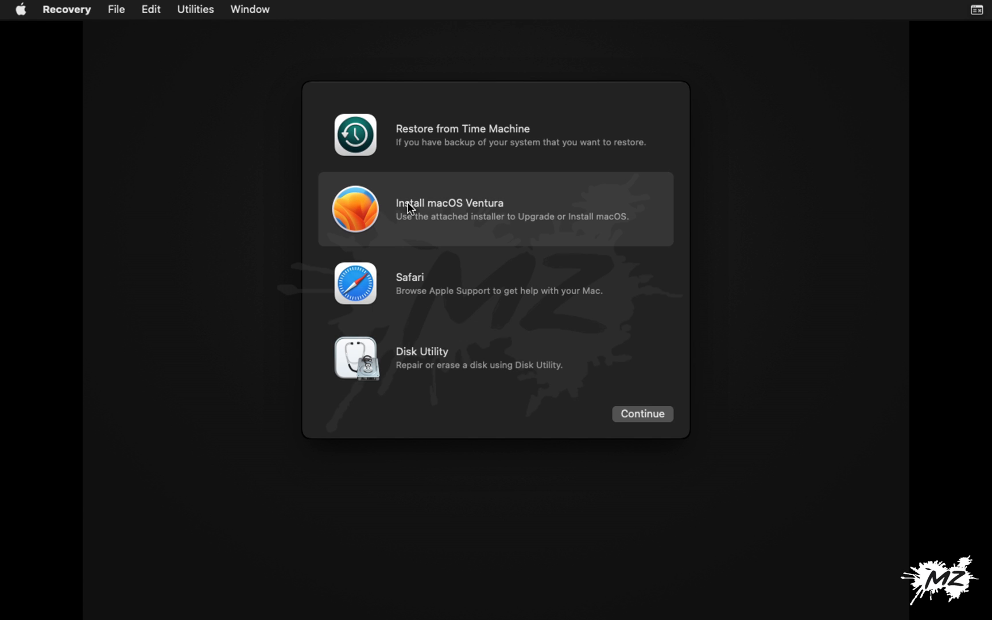
mouse_move(629, 404)
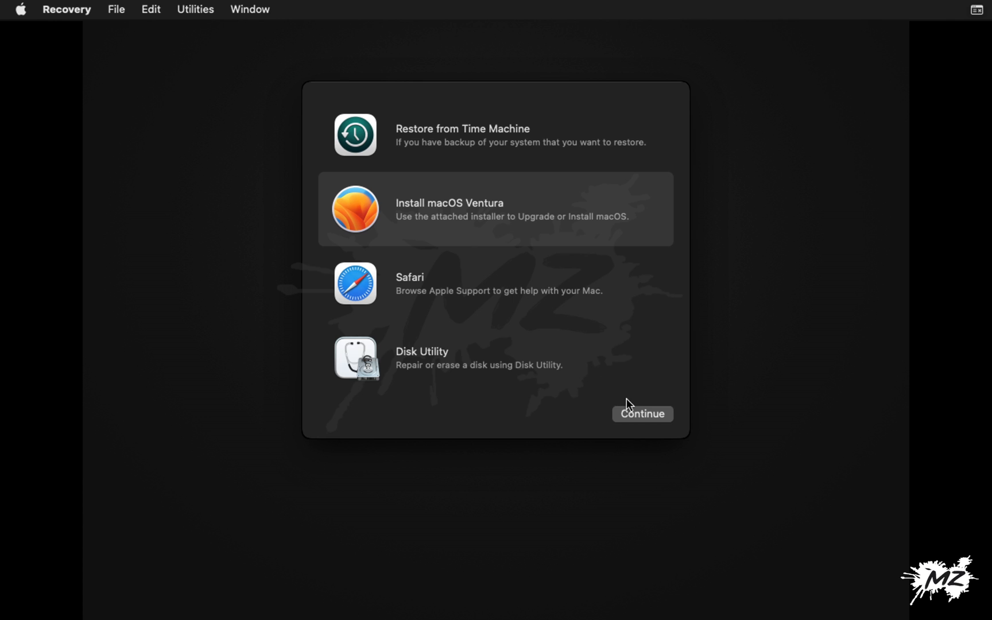
- Launch the Ventura installer, agree to the license, and install onto Macintosh HD
click(642, 414)
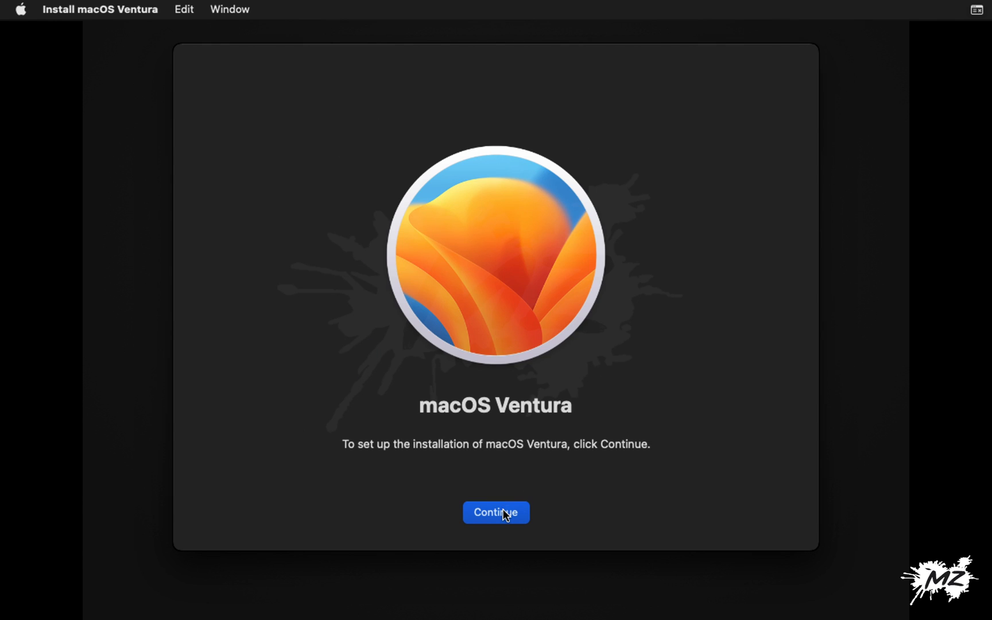
click(495, 512)
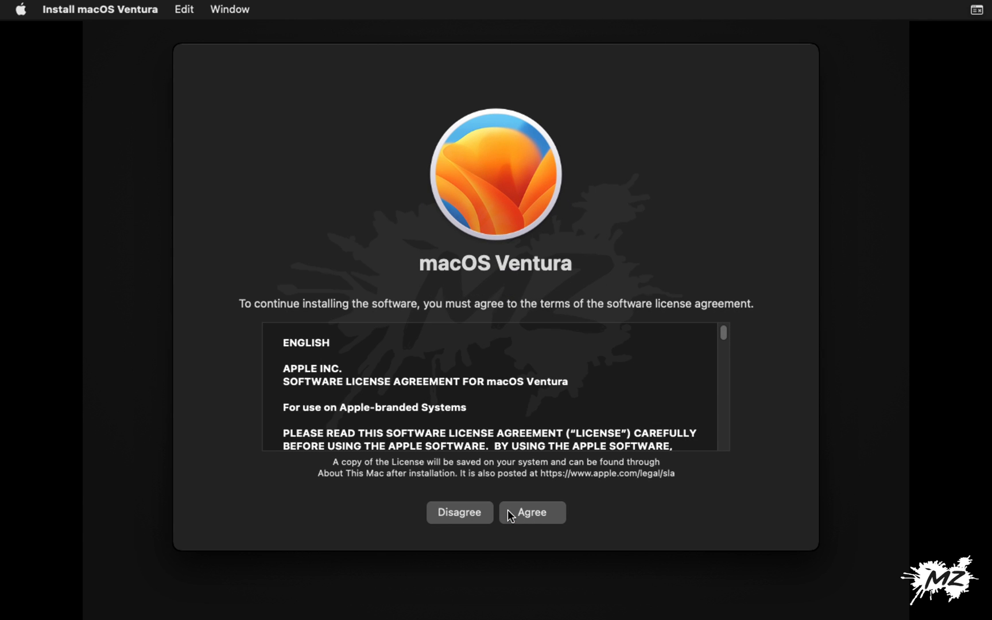
click(532, 513)
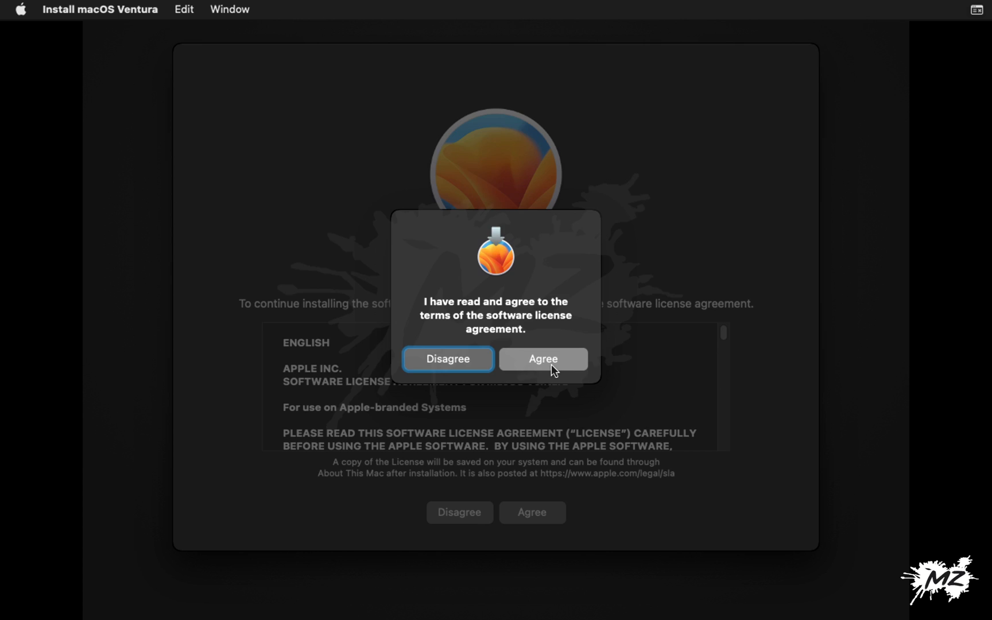
click(542, 359)
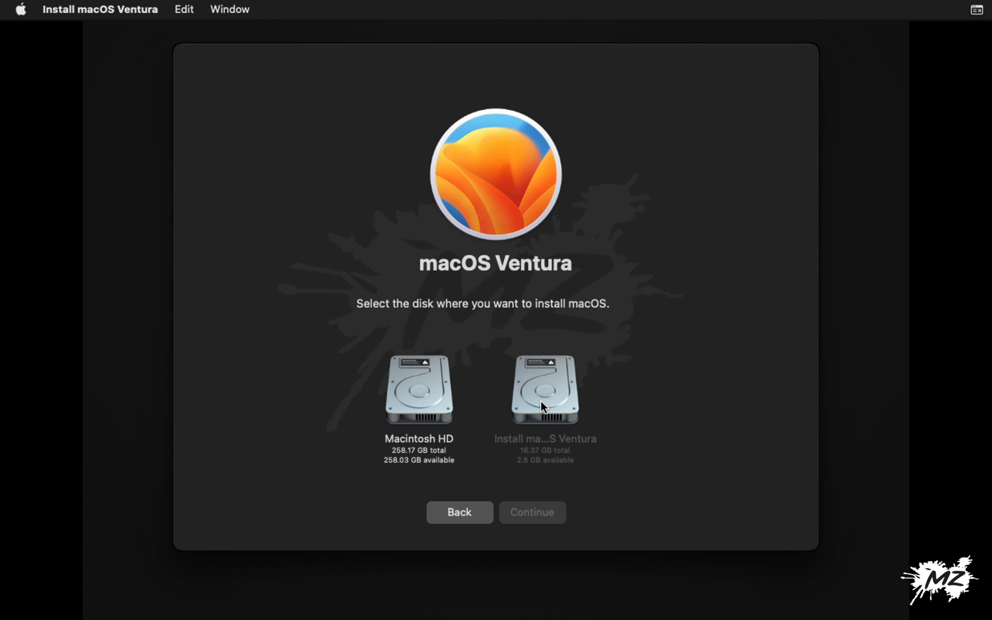
click(418, 393)
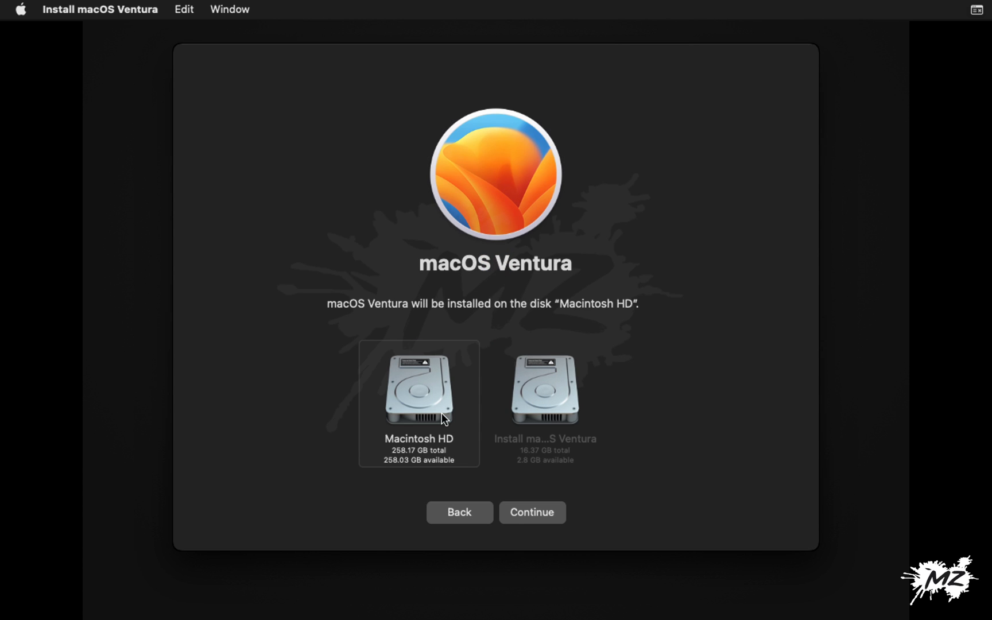
click(532, 512)
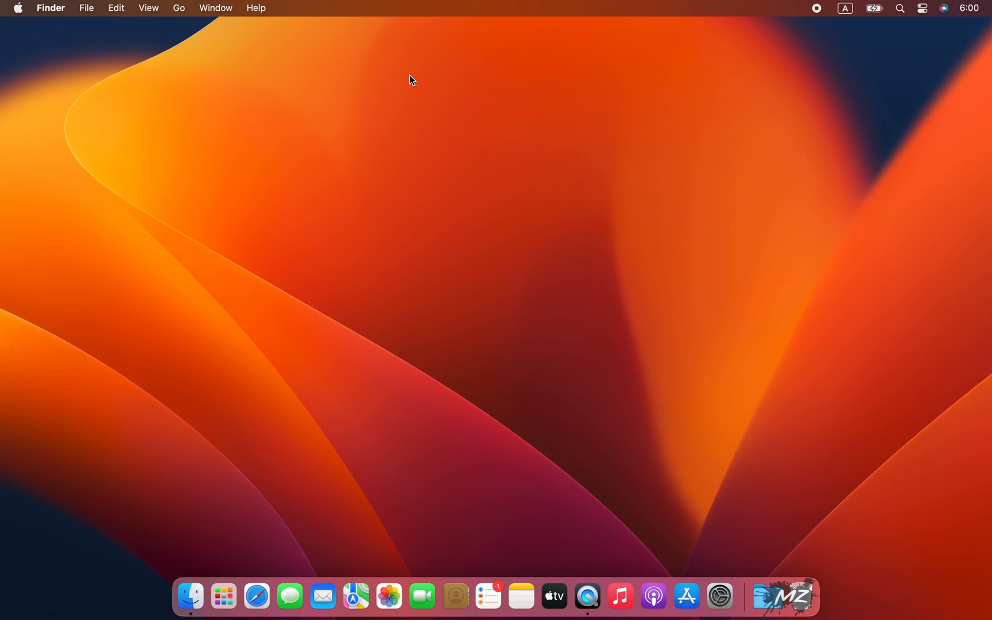
- Launch Disk Utility, show all devices, and select the 240.06 GB TS240GJDM725 Media disk
click(899, 8)
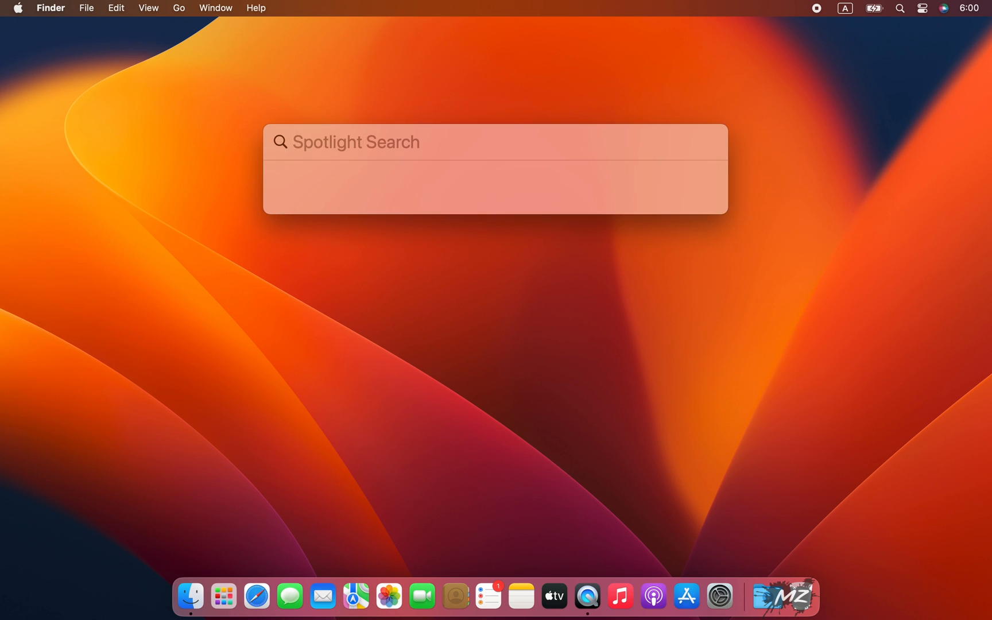
key(Escape)
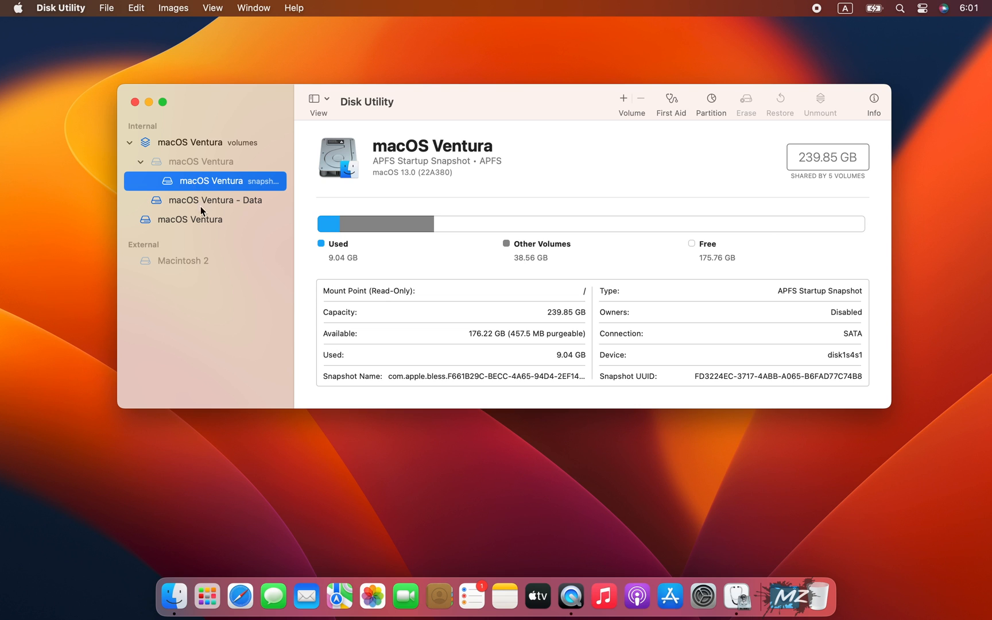
click(188, 219)
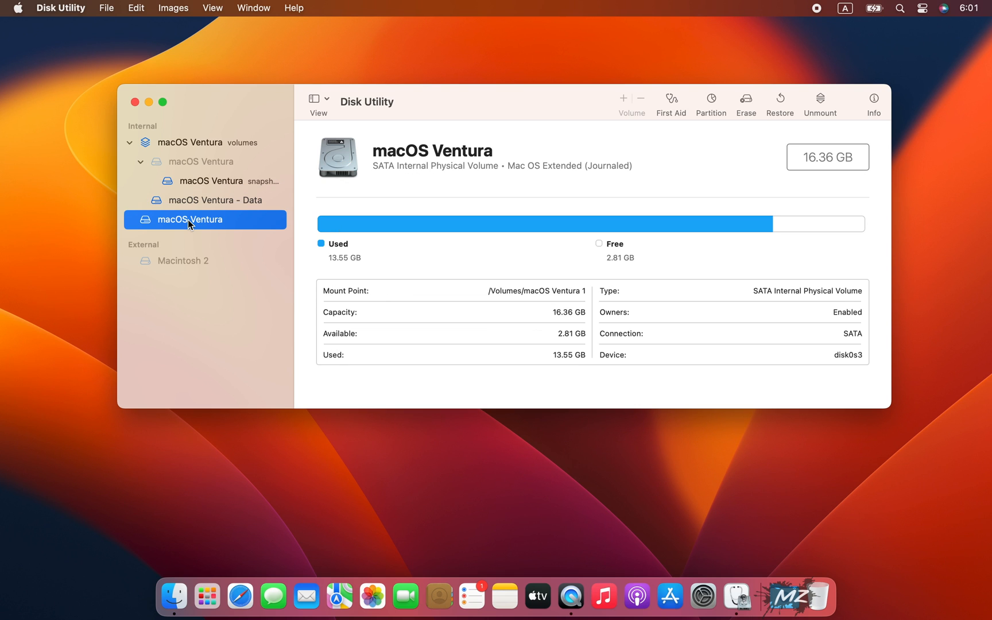
click(317, 99)
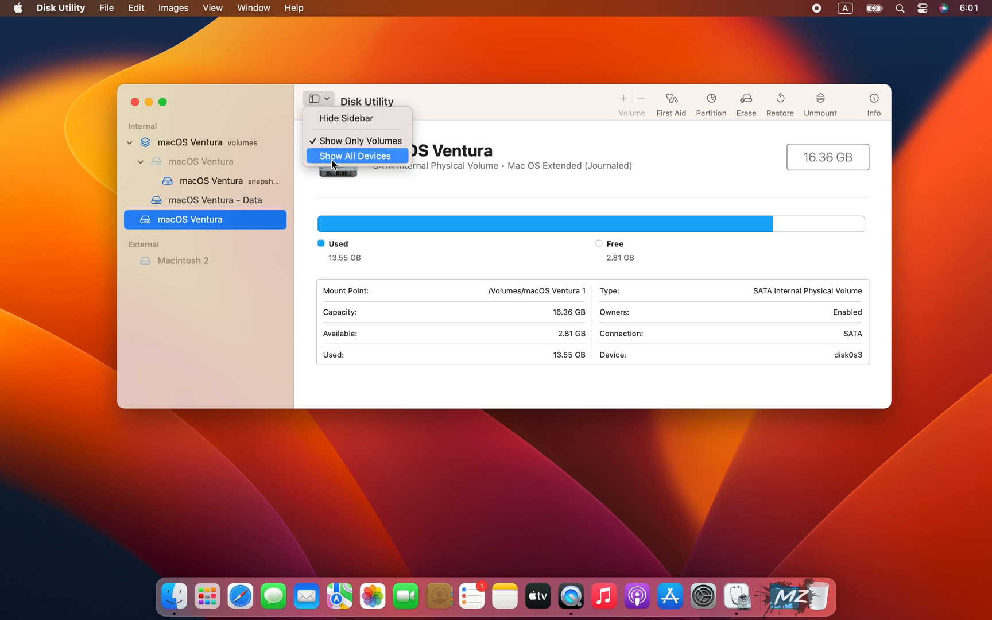
click(355, 155)
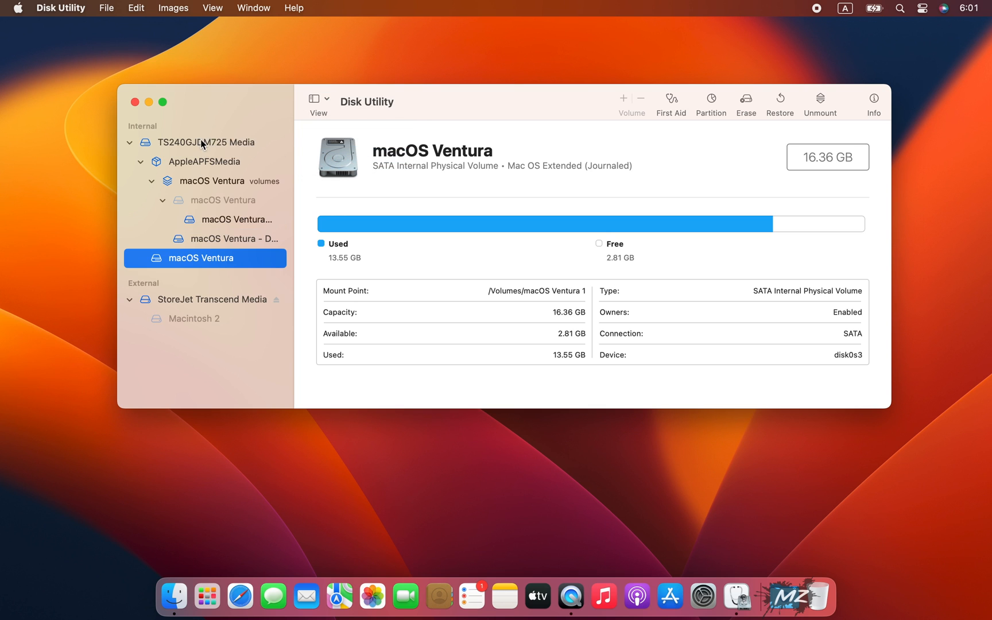
click(209, 142)
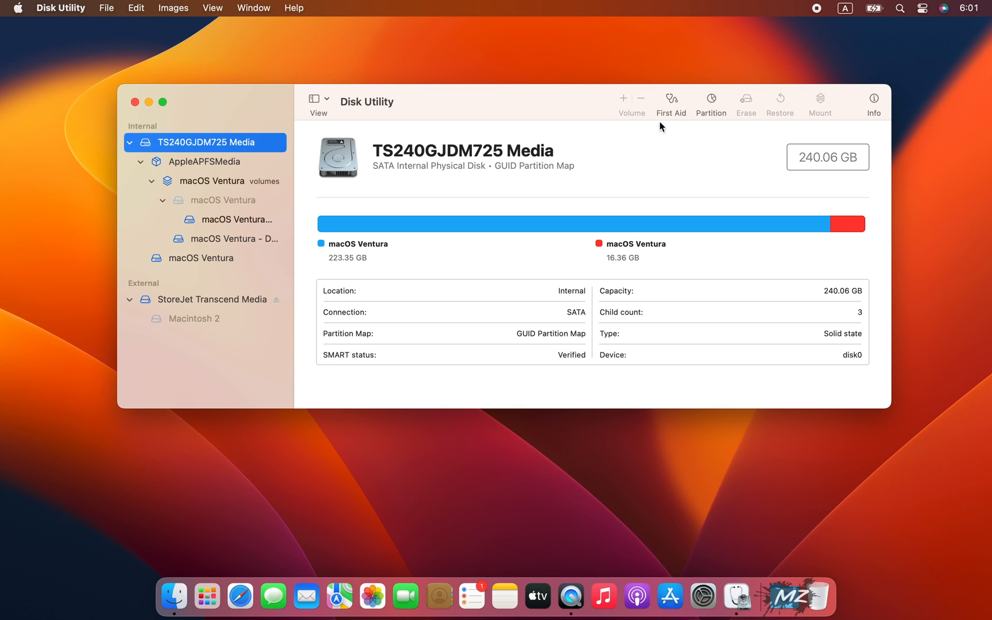
- Remove the 16.4 GB installer slice and apply, leaving one 239.85 GB container
click(709, 101)
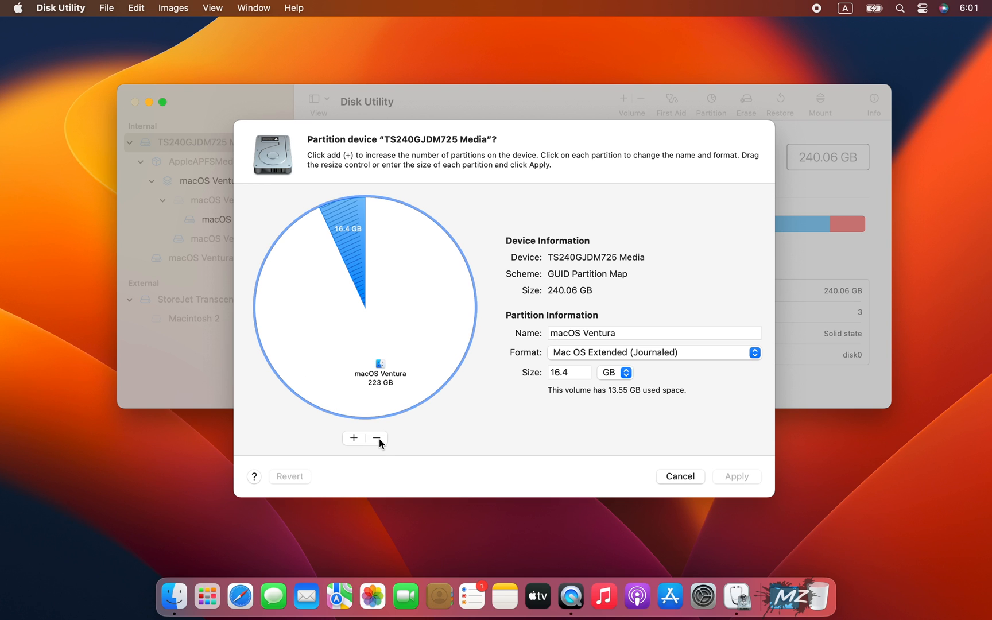
click(376, 439)
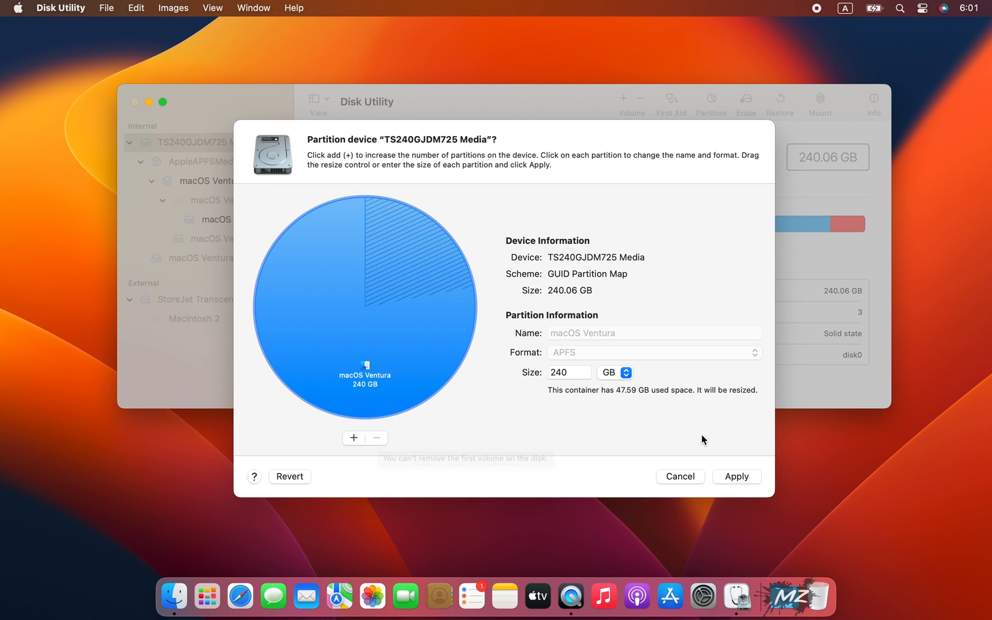
click(736, 476)
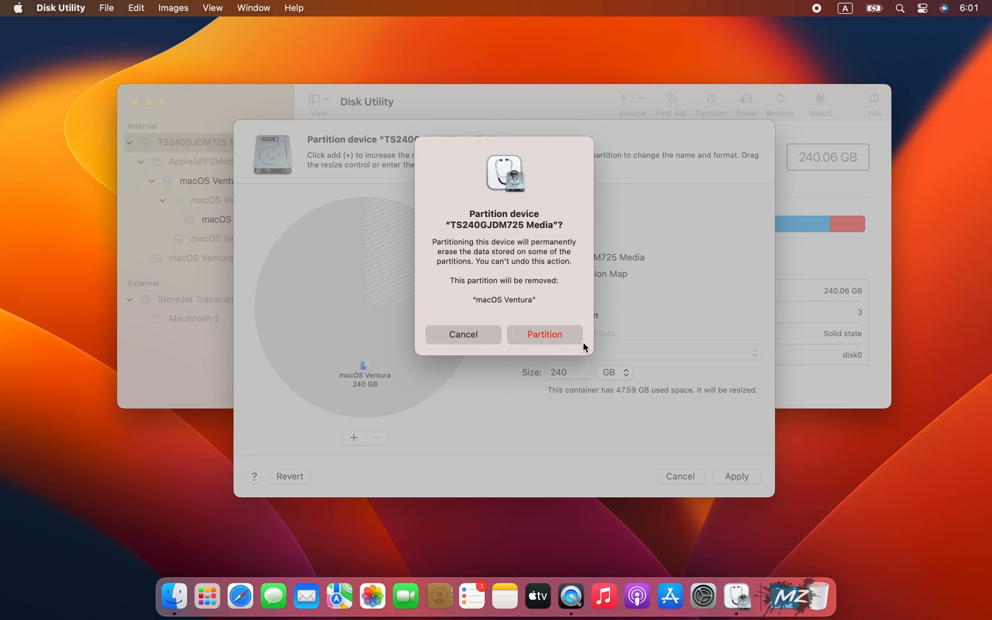
click(544, 334)
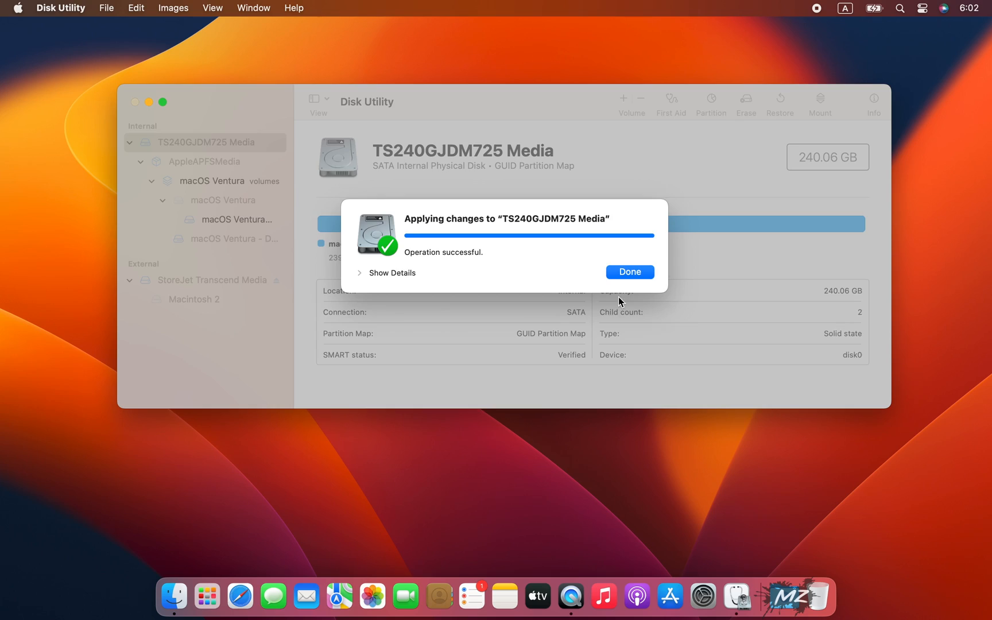
click(629, 272)
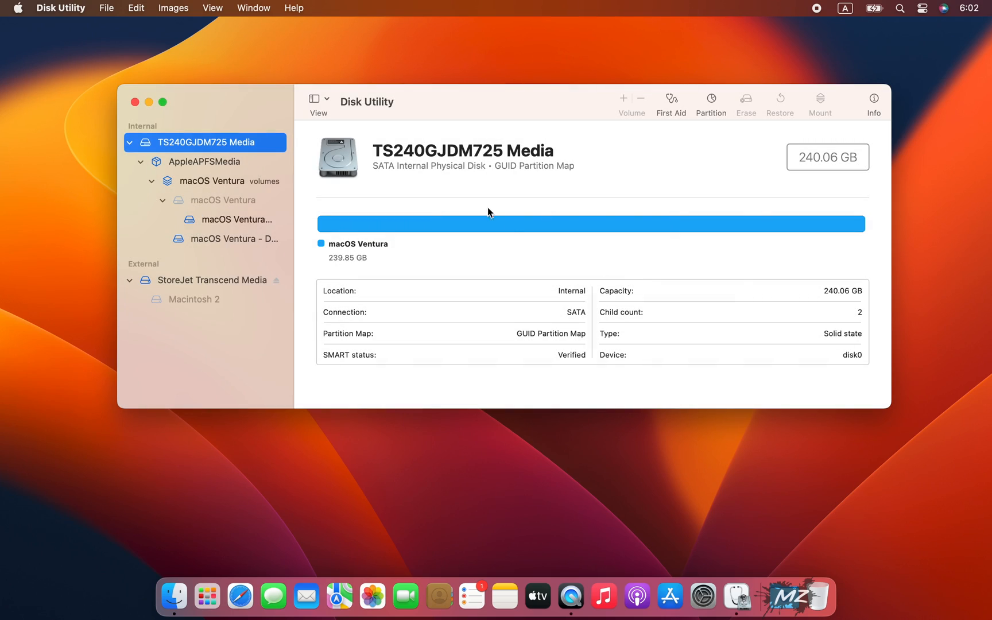
click(314, 99)
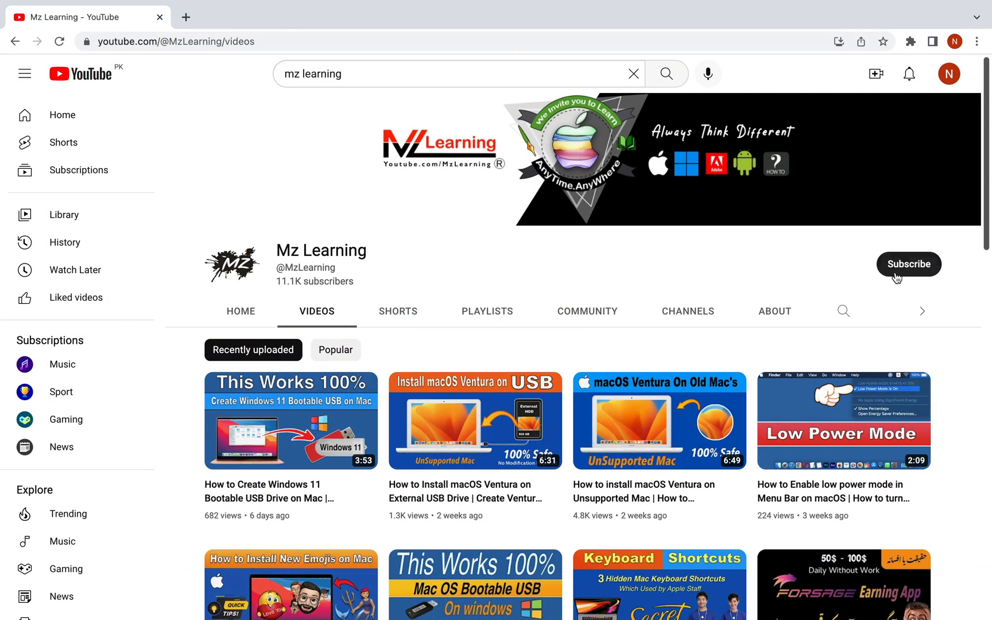
- Subscribe to the Mz Learning YouTube channel from its channel page
click(908, 264)
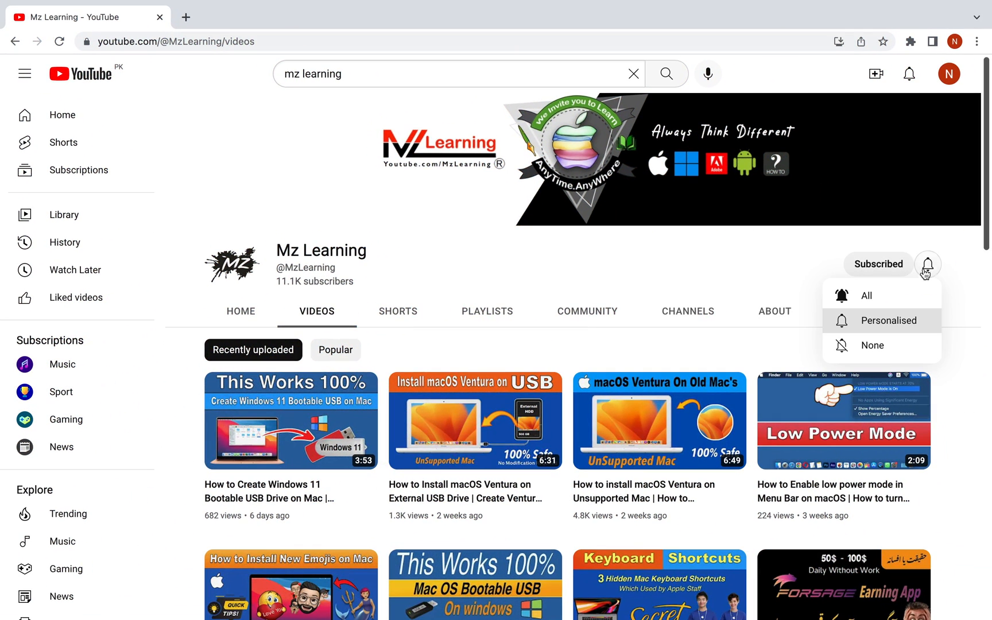